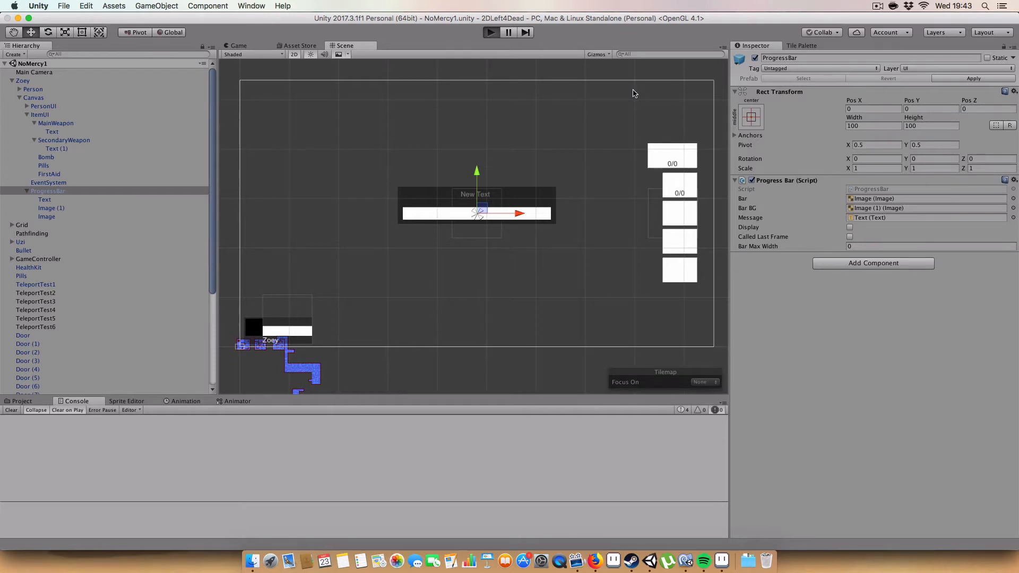
pyautogui.moveTo(615, 84)
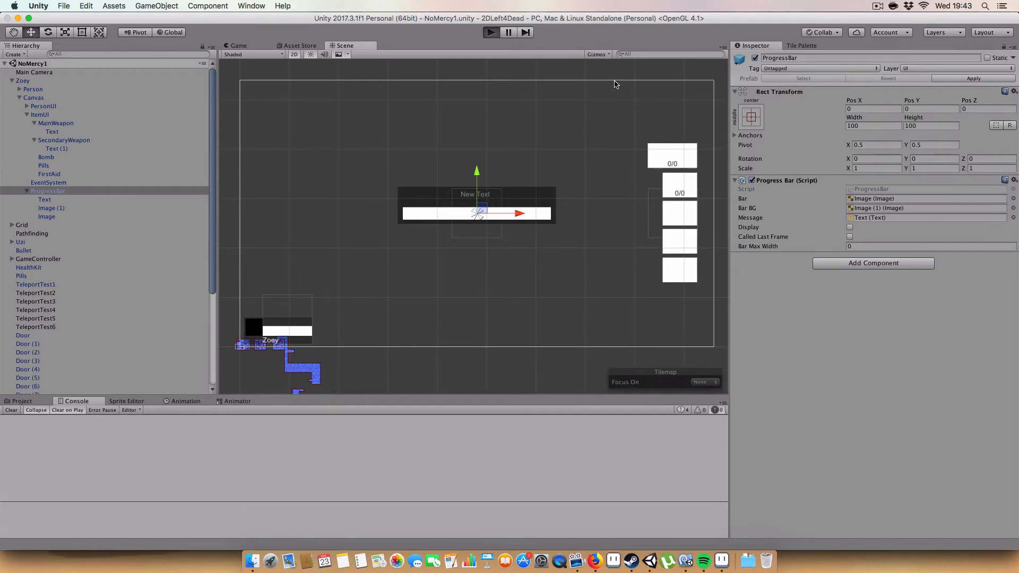
pyautogui.moveTo(552, 91)
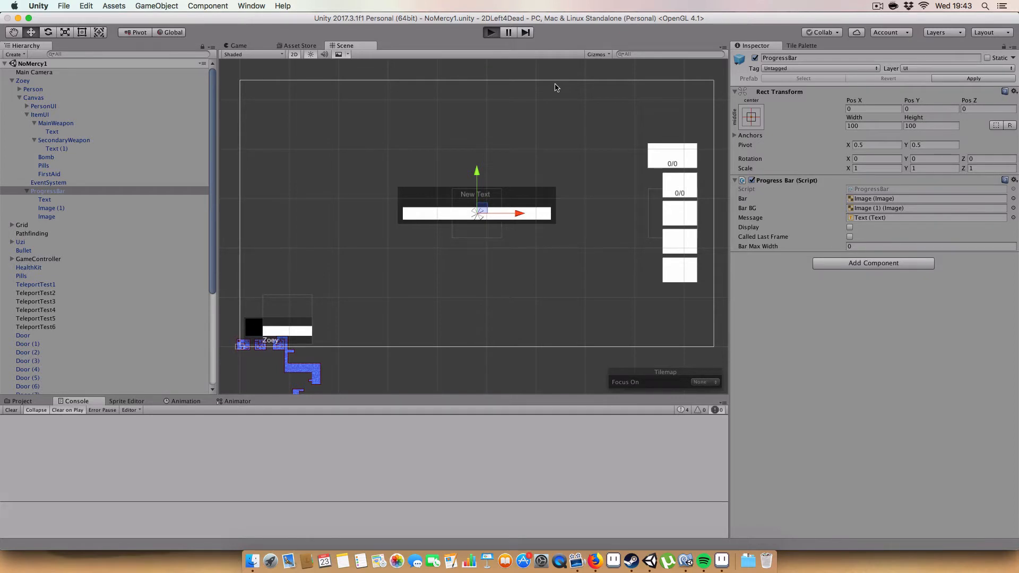
pyautogui.moveTo(590, 24)
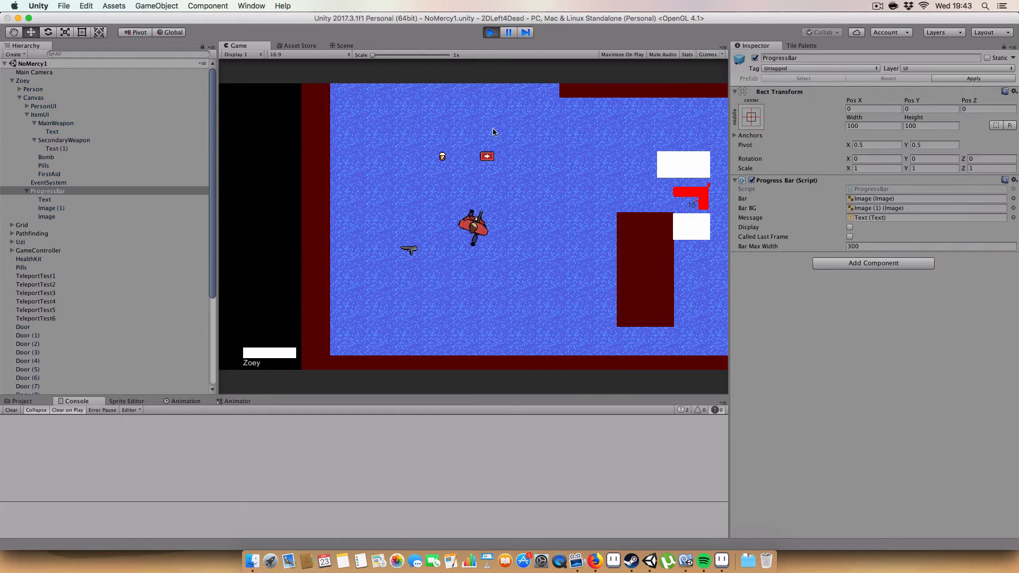
pyautogui.moveTo(509, 165)
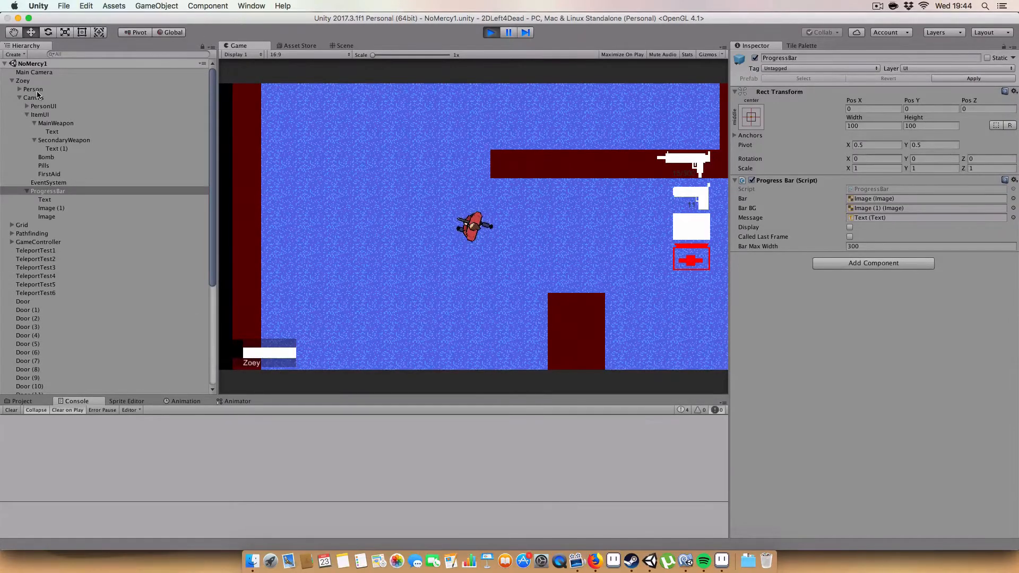
# Step: Select Zoey and bring her Player Health and Item UI script components into view
pyautogui.click(22, 80)
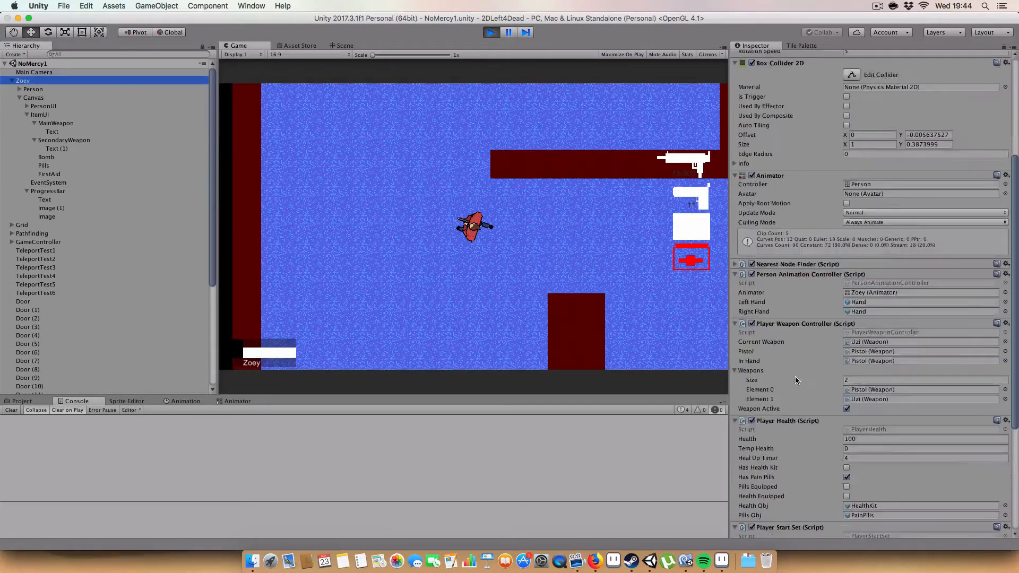
pyautogui.scroll(-3)
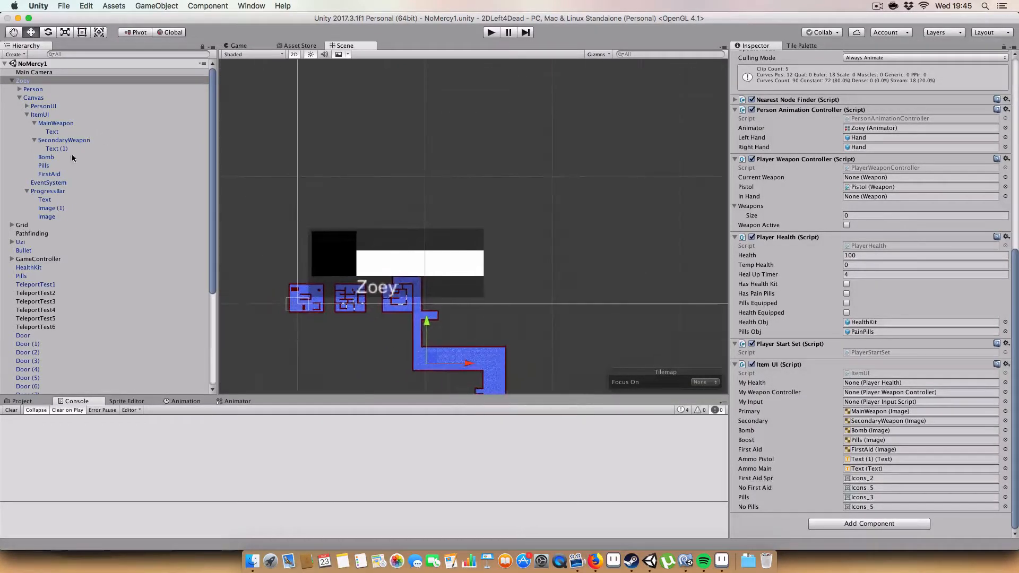
# Step: Select the ItemUI object under Zoey's canvas and collapse its children
pyautogui.click(40, 115)
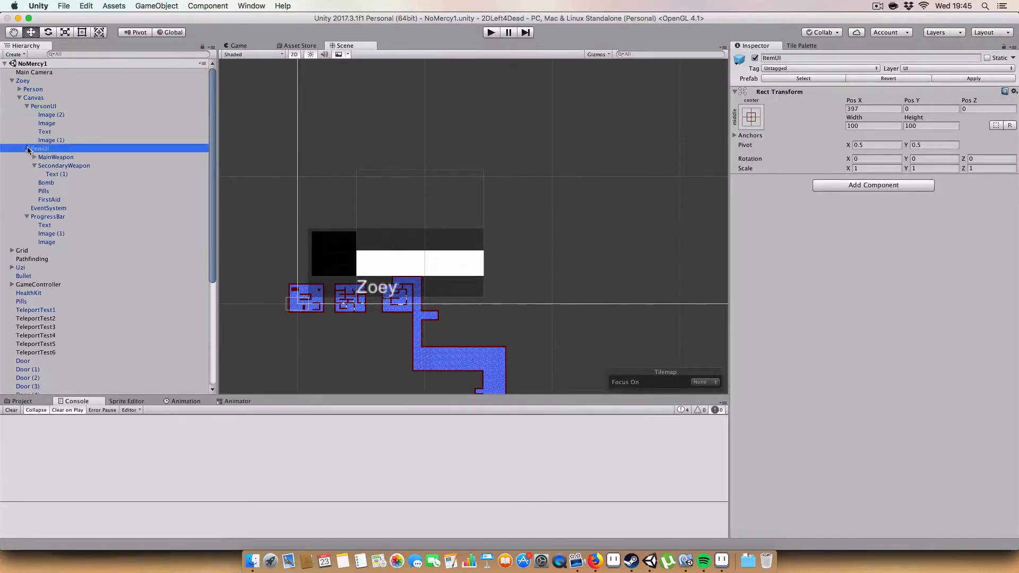
pyautogui.click(28, 148)
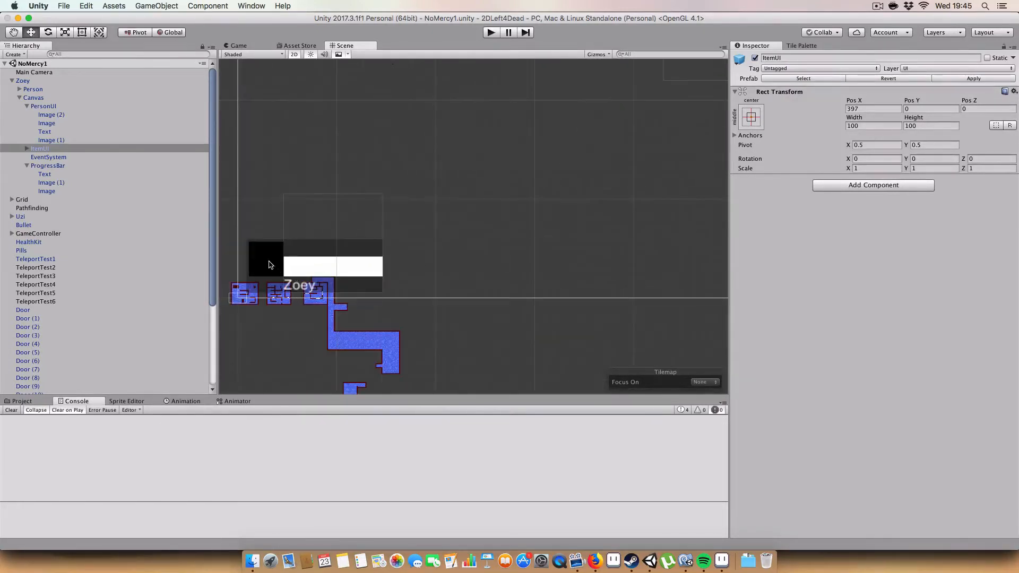
pyautogui.moveTo(265, 256)
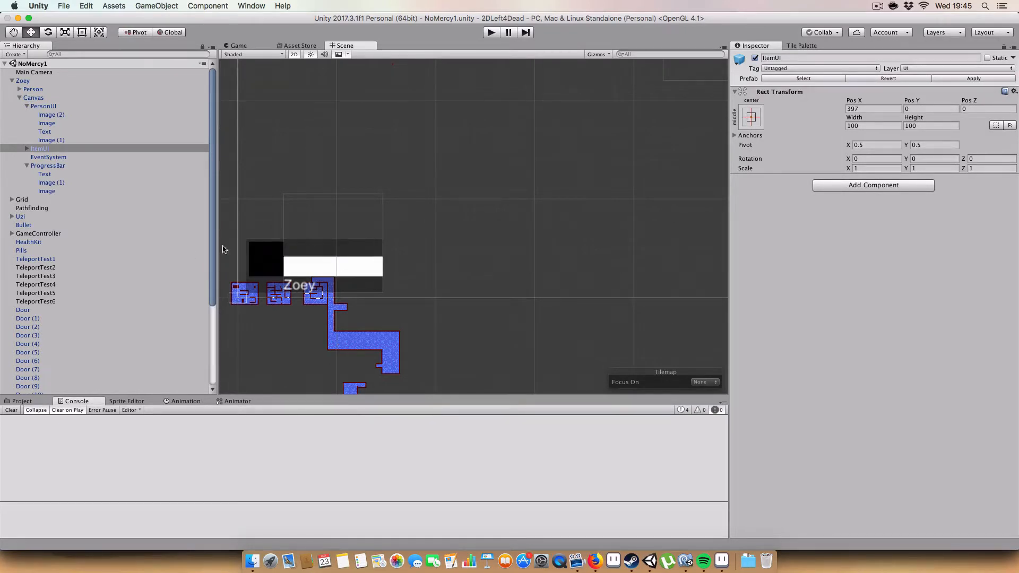
pyautogui.moveTo(276, 236)
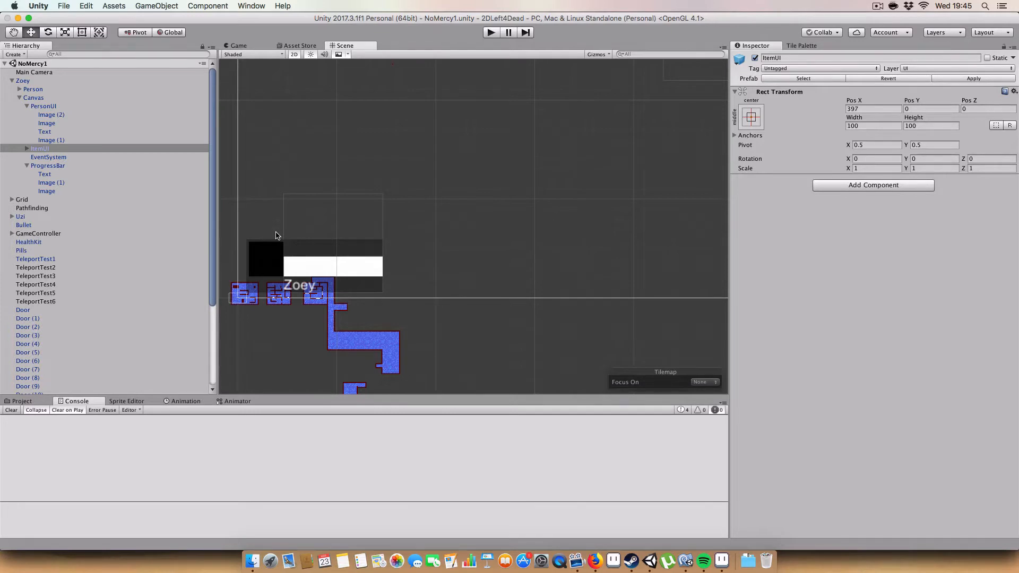
# Step: Set the white health bar fill image width to 100, then inspect the dark background image
pyautogui.click(50, 115)
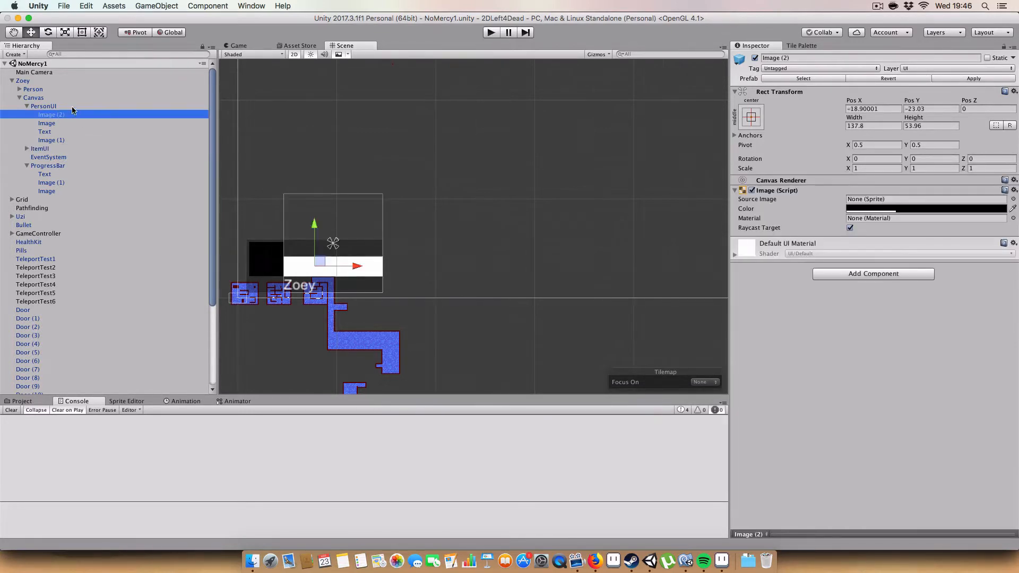
pyautogui.click(44, 106)
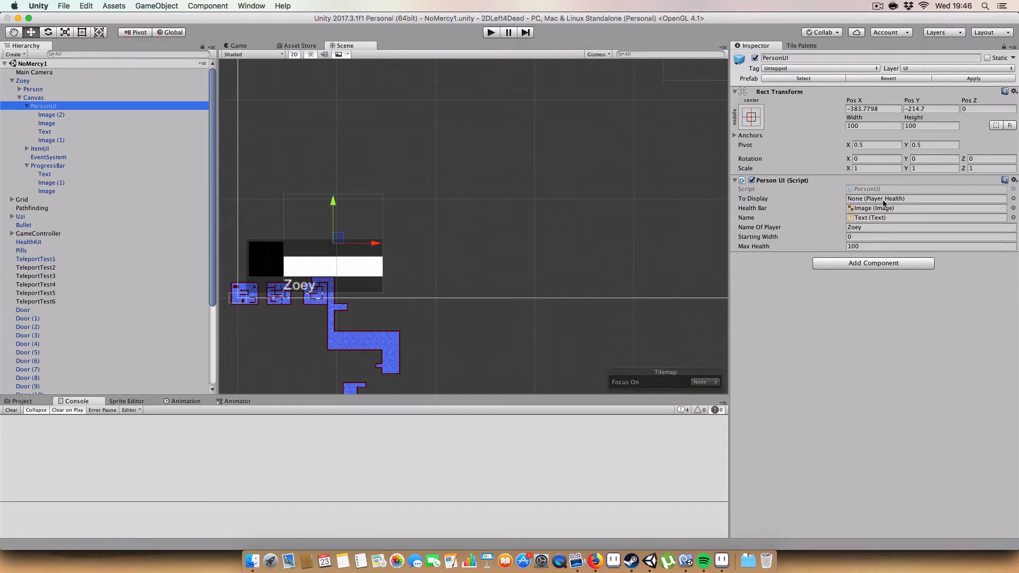
pyautogui.moveTo(877, 199)
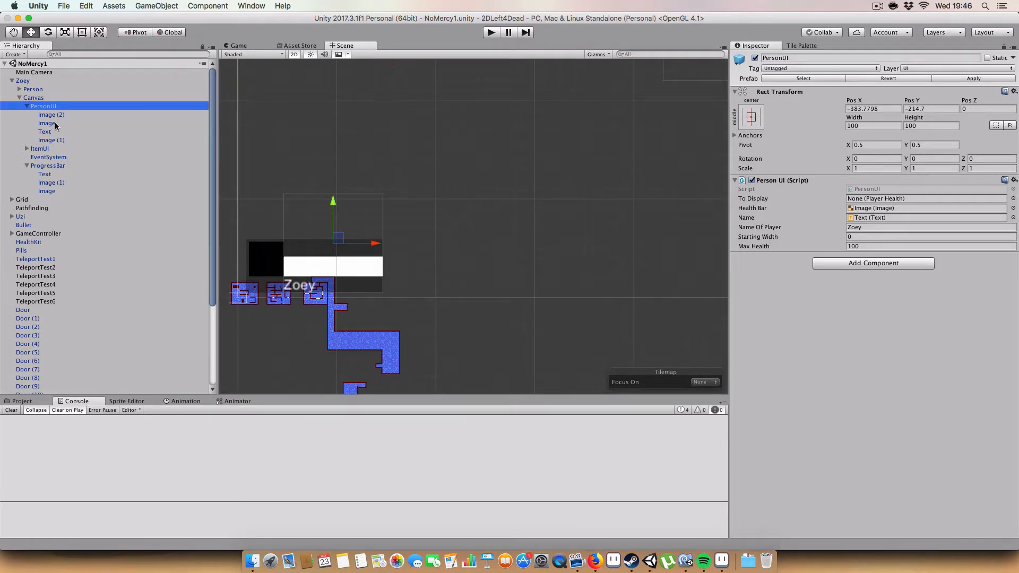
pyautogui.click(46, 123)
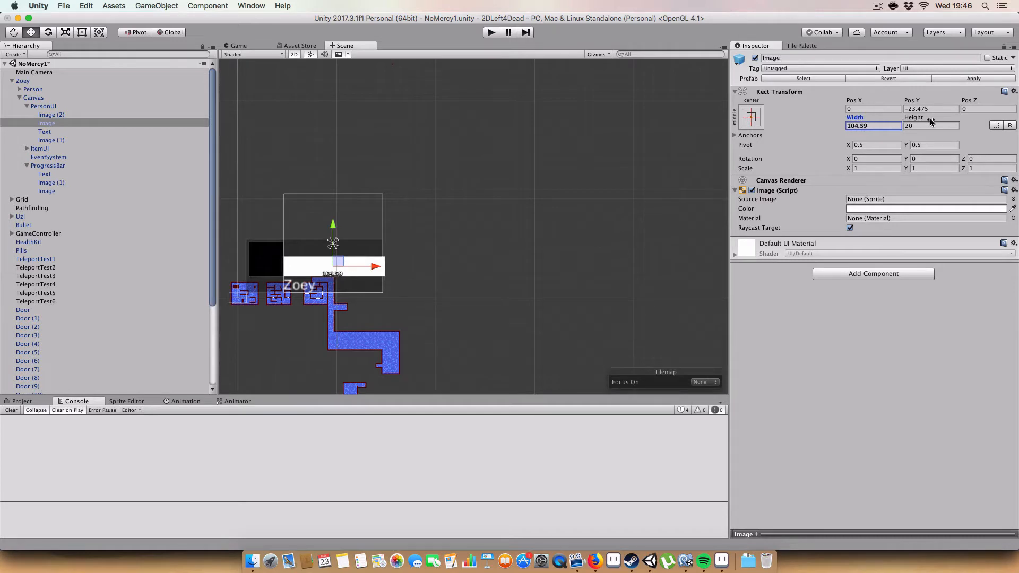
pyautogui.write('10')
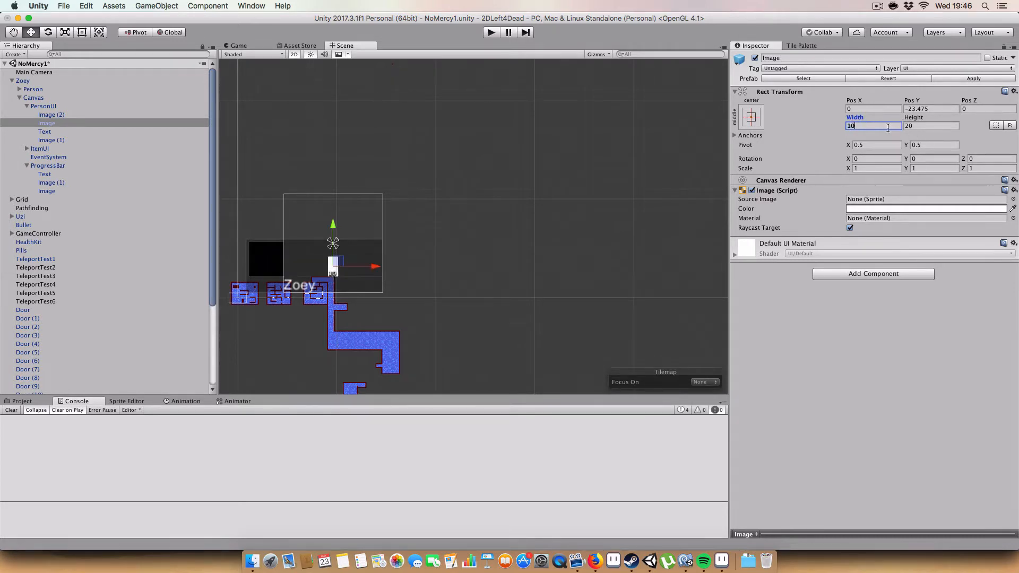
pyautogui.write('100')
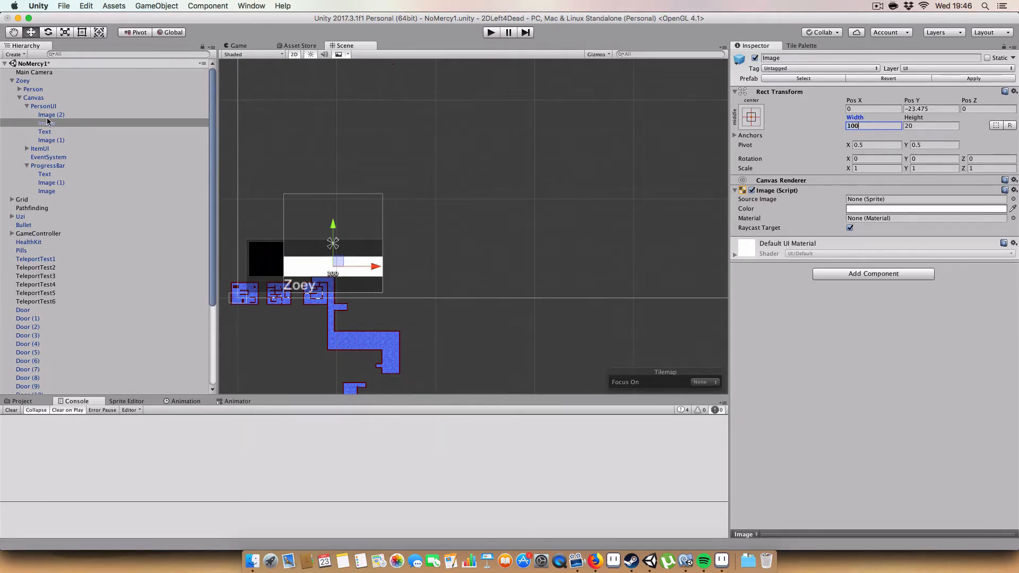
pyautogui.click(51, 115)
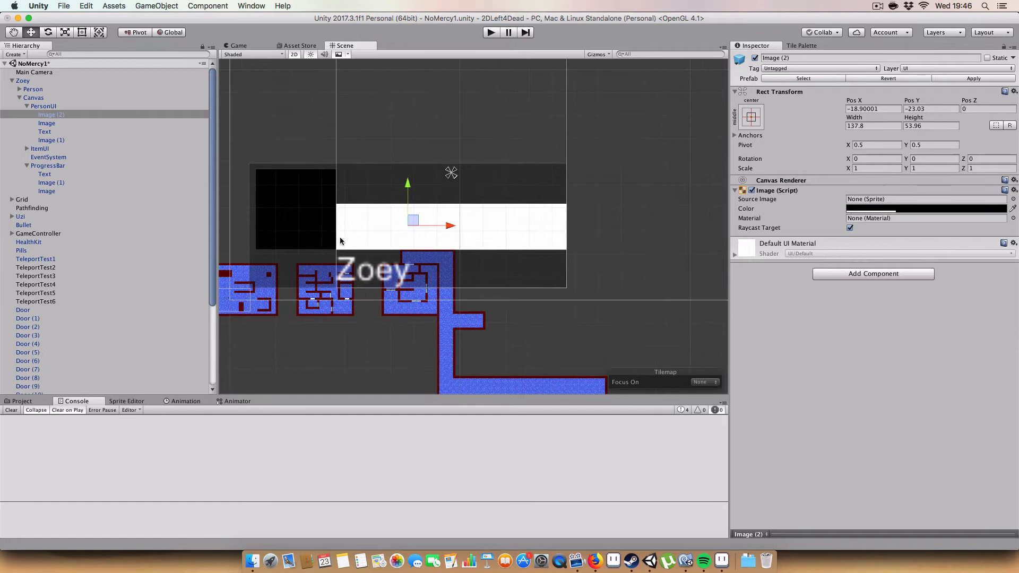
pyautogui.moveTo(348, 289)
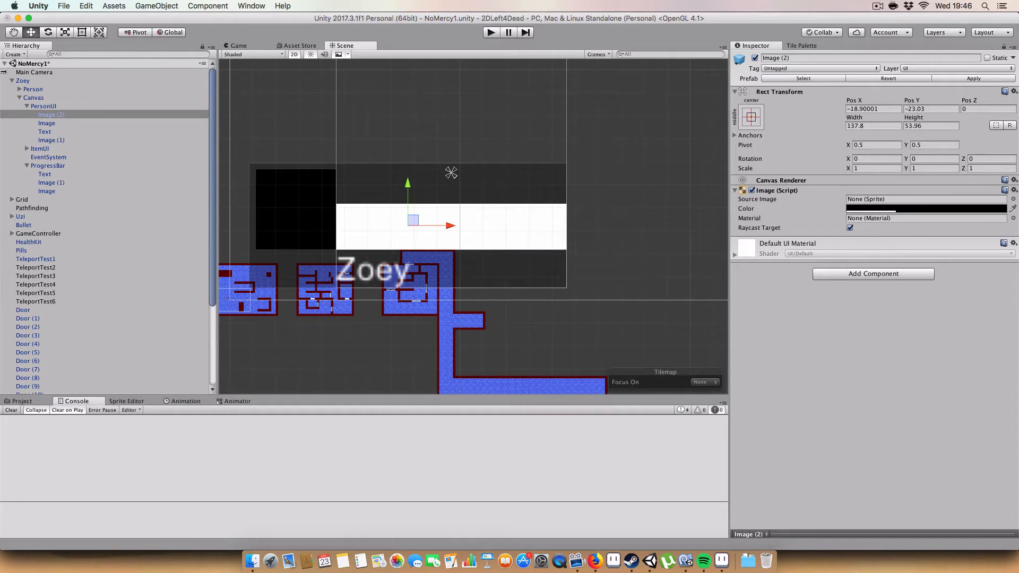
# Step: Select PersonUI to review the Person UI script's fields
pyautogui.click(43, 106)
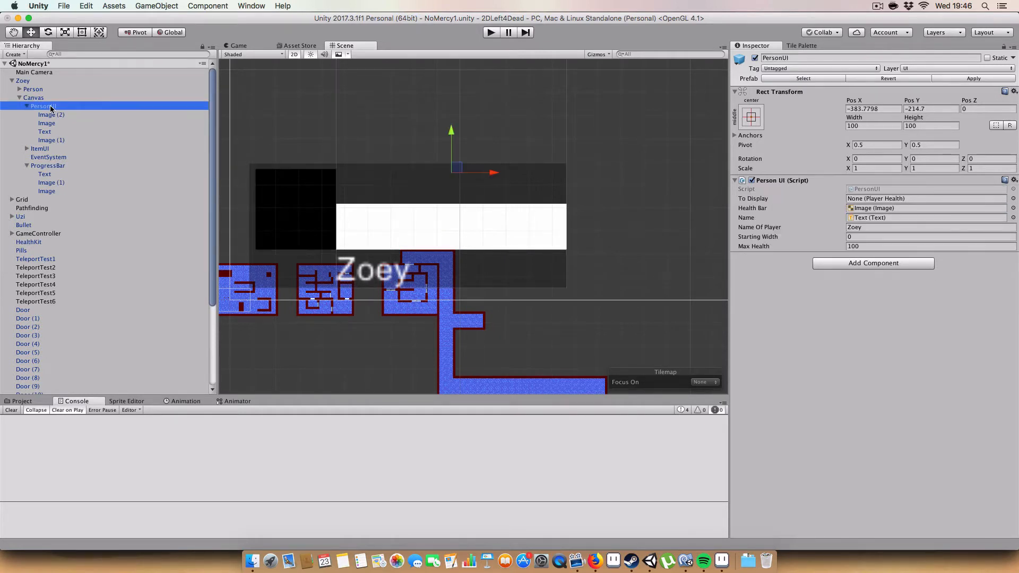
pyautogui.moveTo(778, 235)
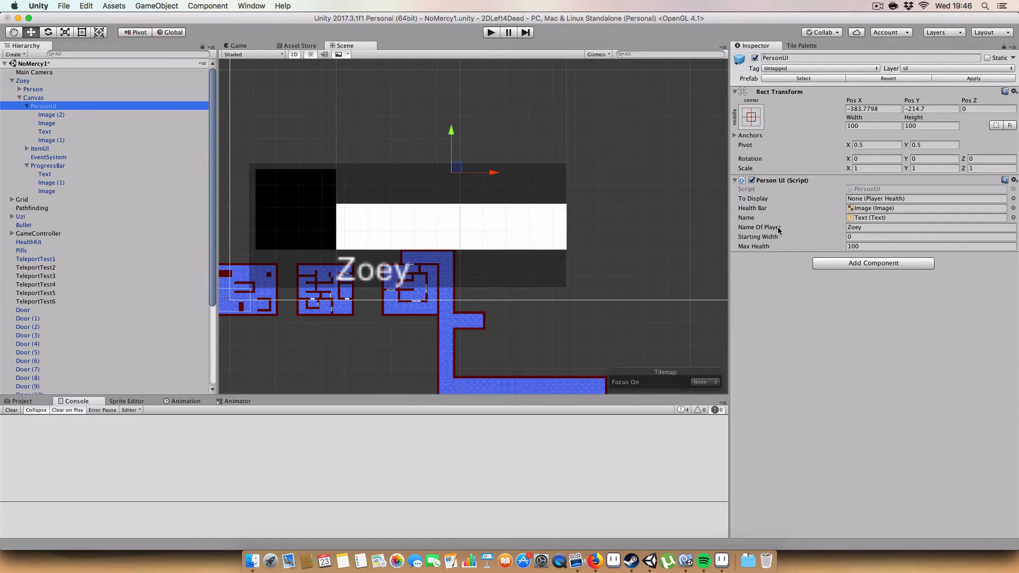
pyautogui.moveTo(780, 232)
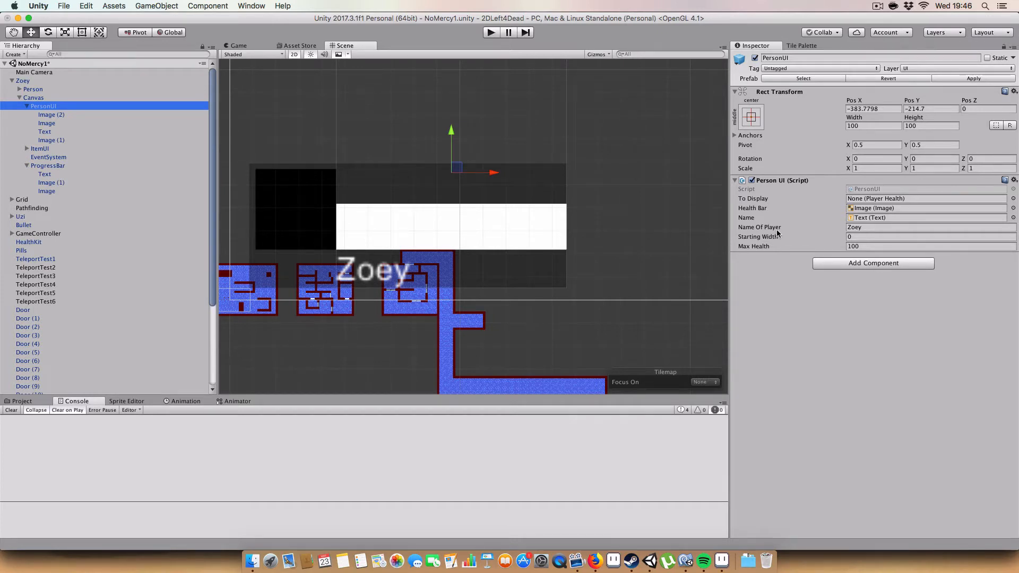
pyautogui.moveTo(774, 241)
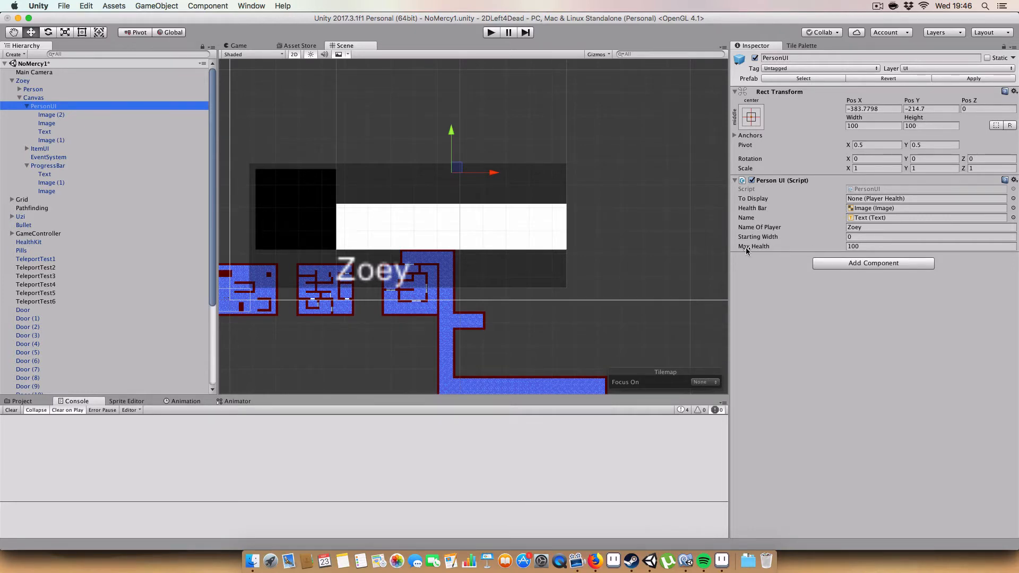
pyautogui.moveTo(701, 559)
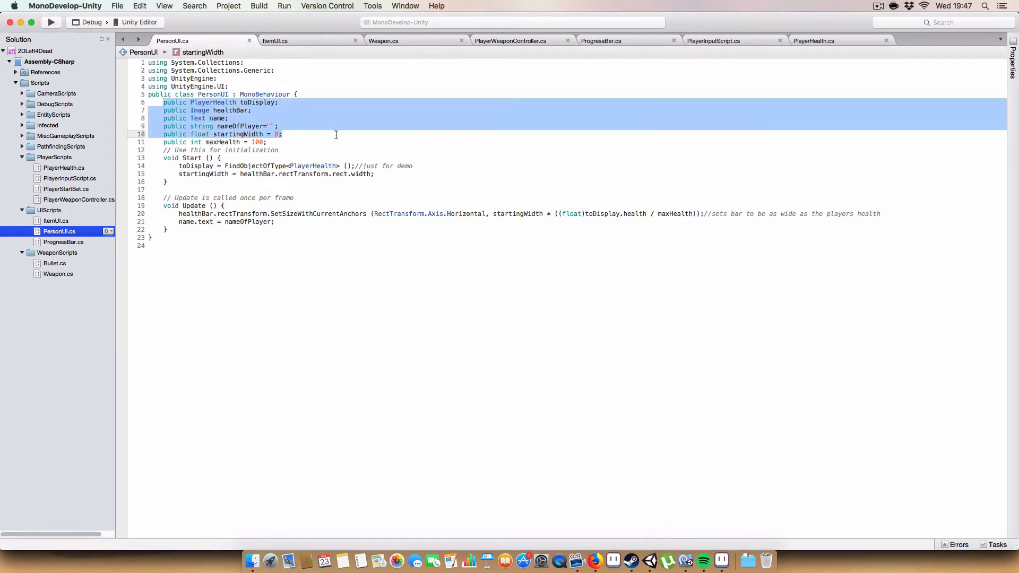
pyautogui.click(292, 150)
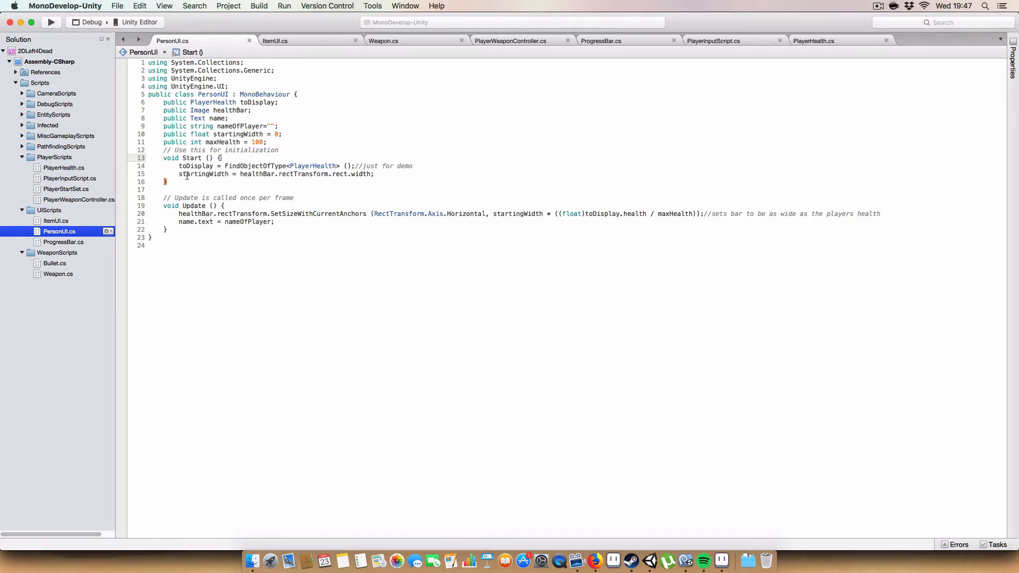
pyautogui.moveTo(273, 168)
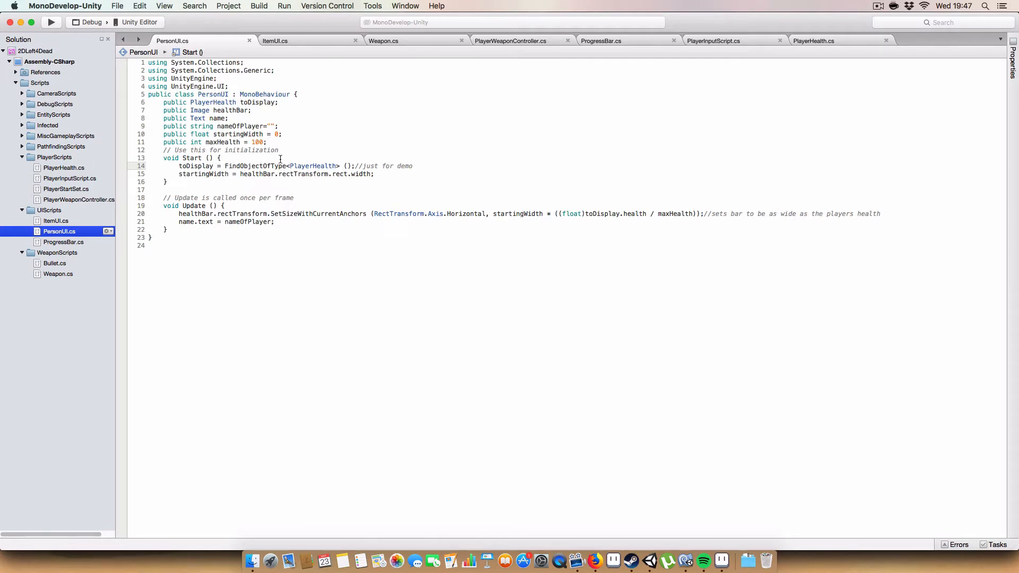
pyautogui.moveTo(312, 165)
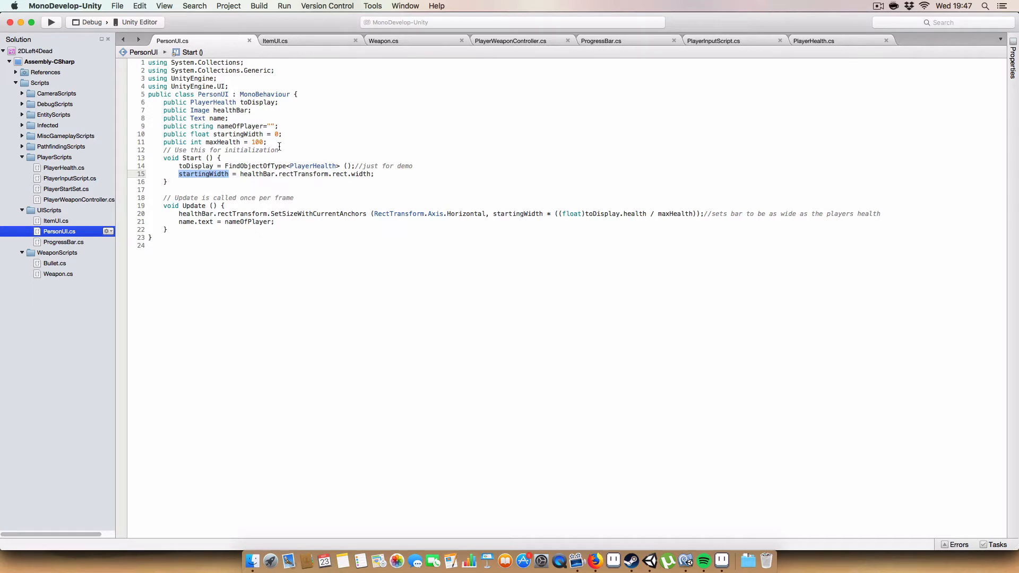
pyautogui.moveTo(239, 175)
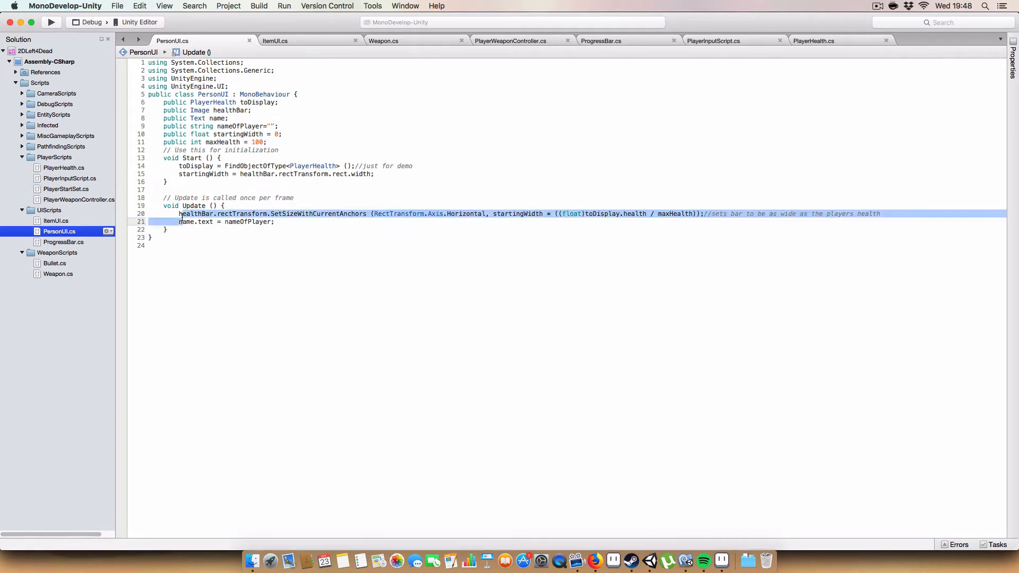
pyautogui.click(354, 174)
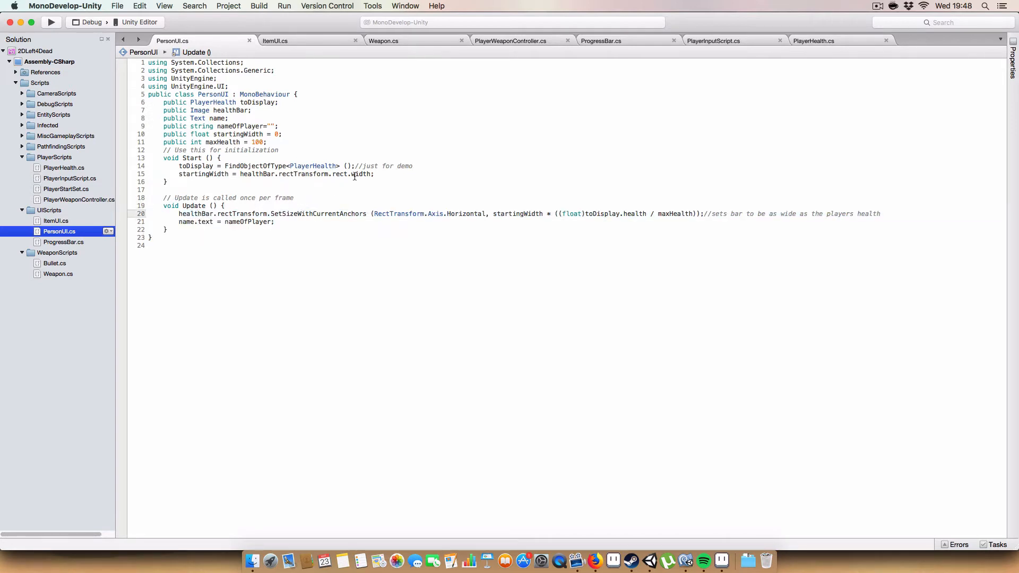
pyautogui.click(649, 561)
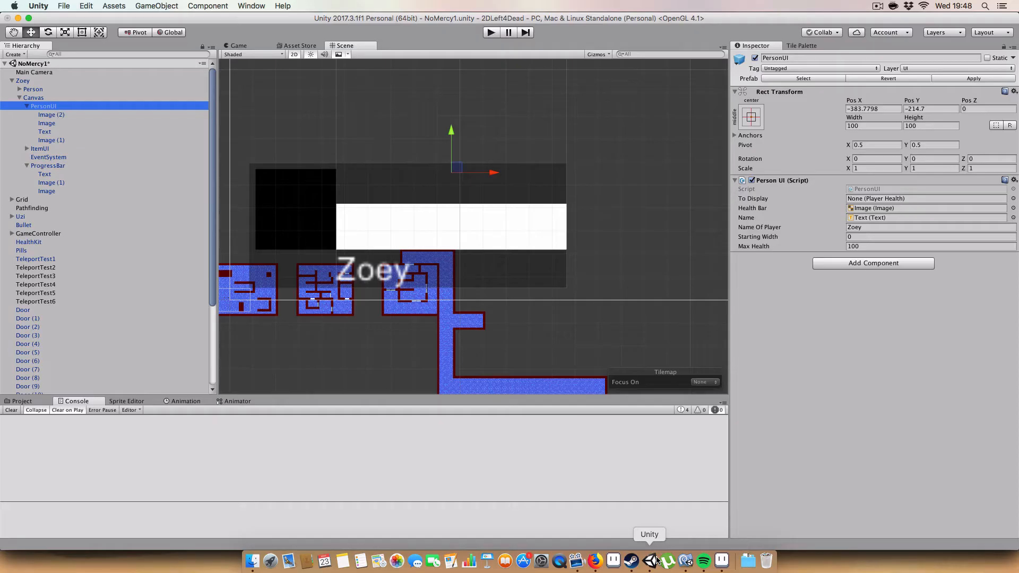
pyautogui.moveTo(961, 116)
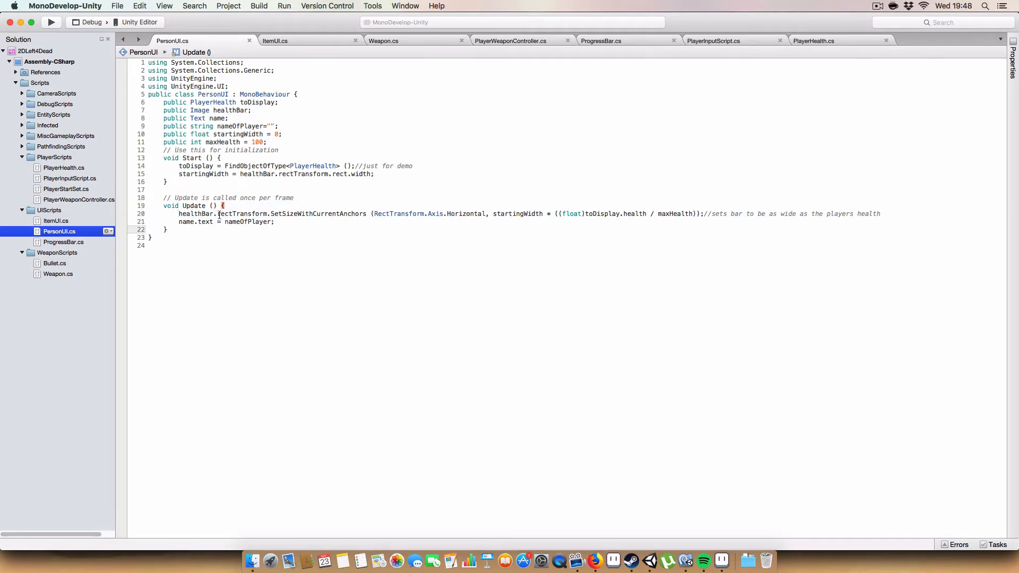
pyautogui.moveTo(222, 213)
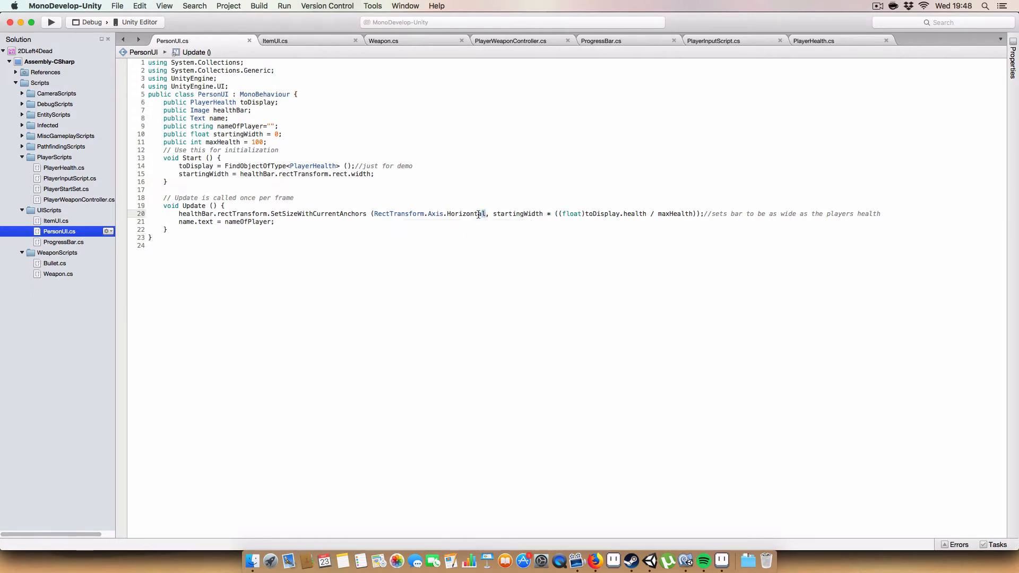
pyautogui.doubleClick(428, 213)
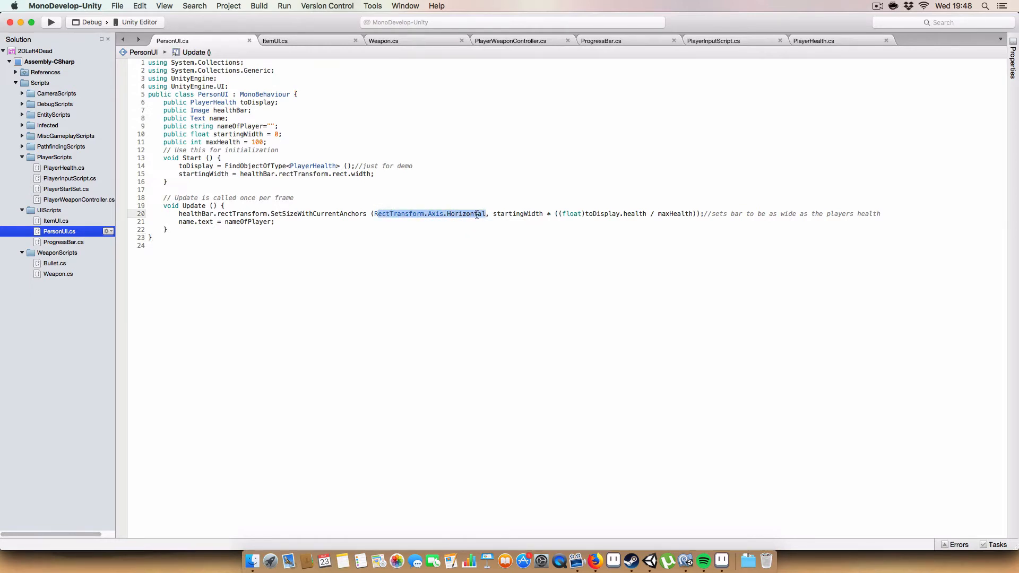
pyautogui.click(492, 213)
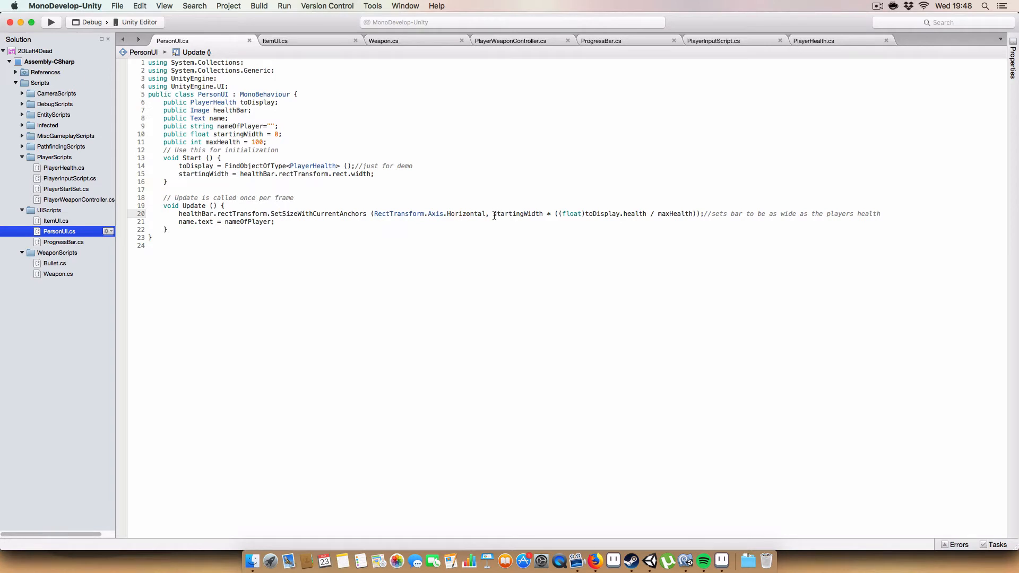
pyautogui.doubleClick(517, 213)
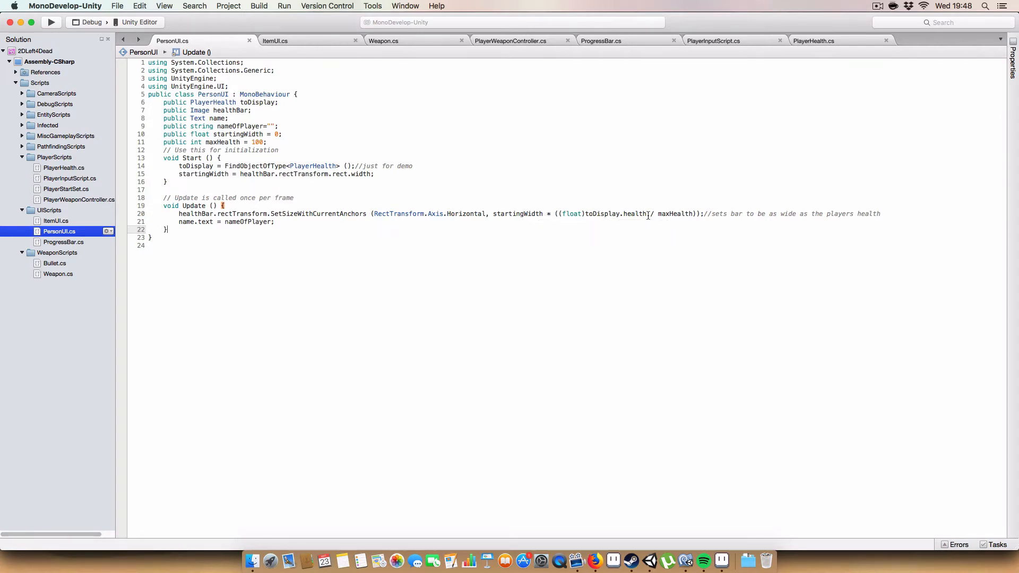
pyautogui.moveTo(670, 213)
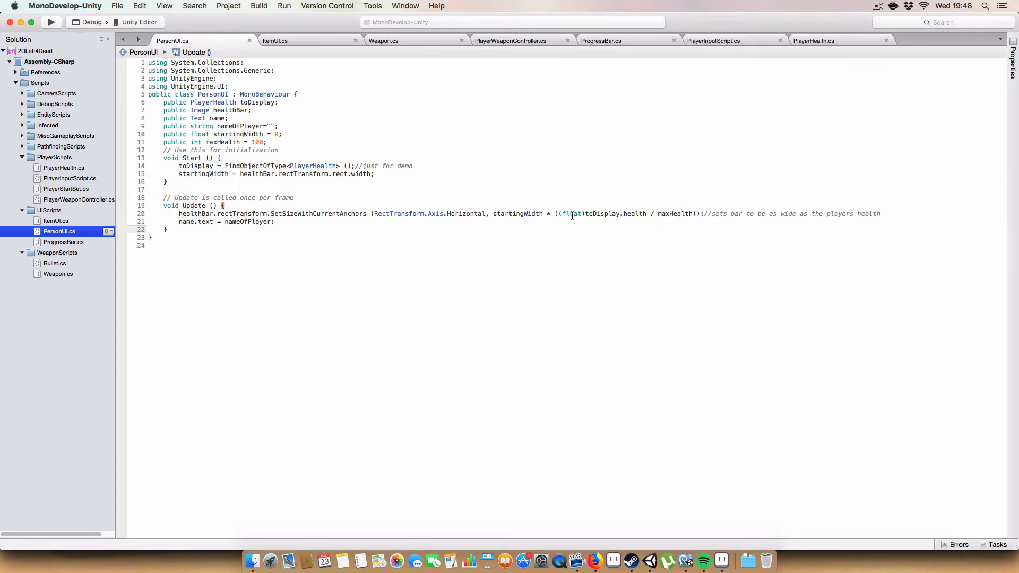
pyautogui.doubleClick(570, 213)
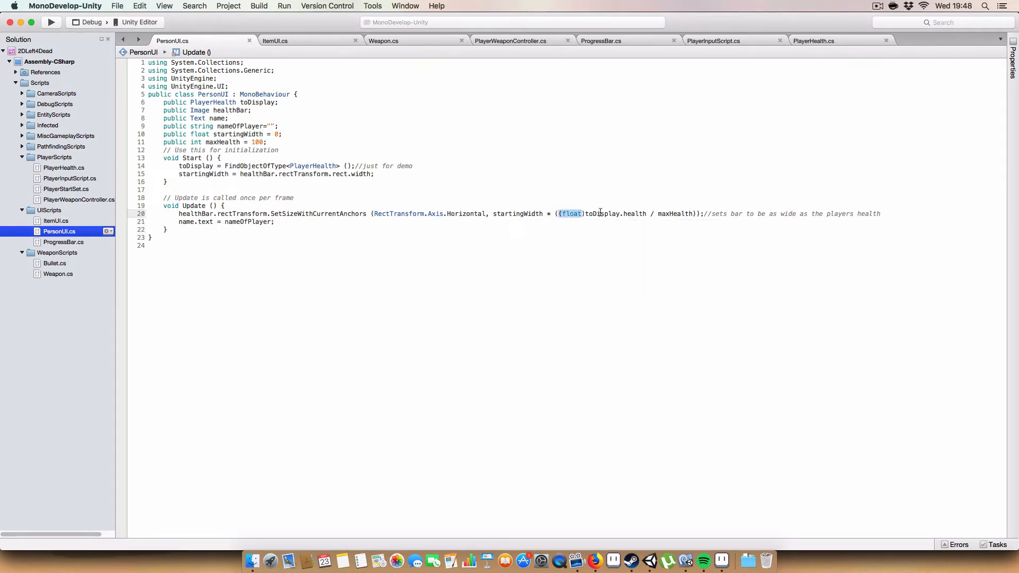
pyautogui.moveTo(588, 213); pyautogui.dragTo(694, 213)
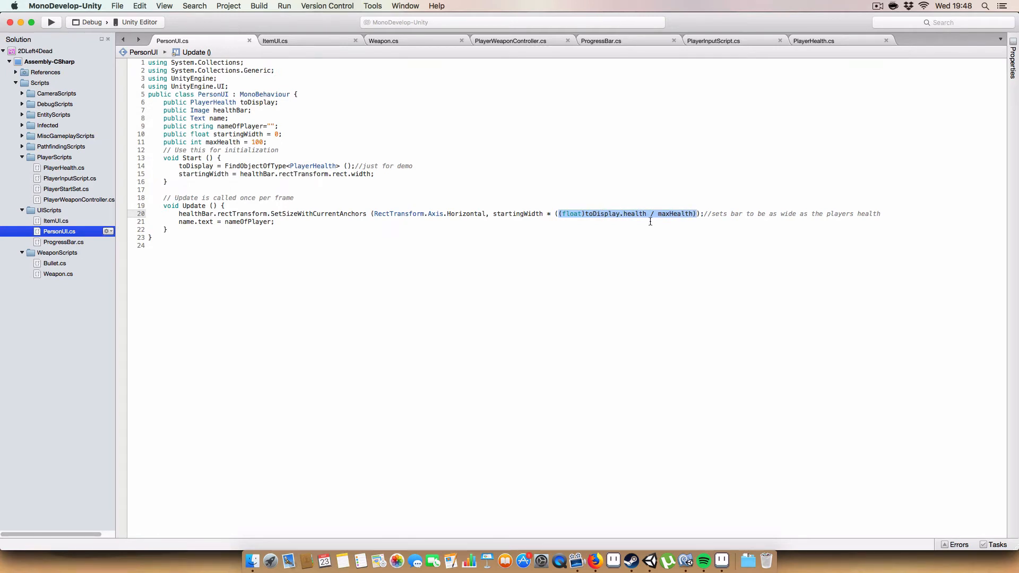
pyautogui.moveTo(656, 210)
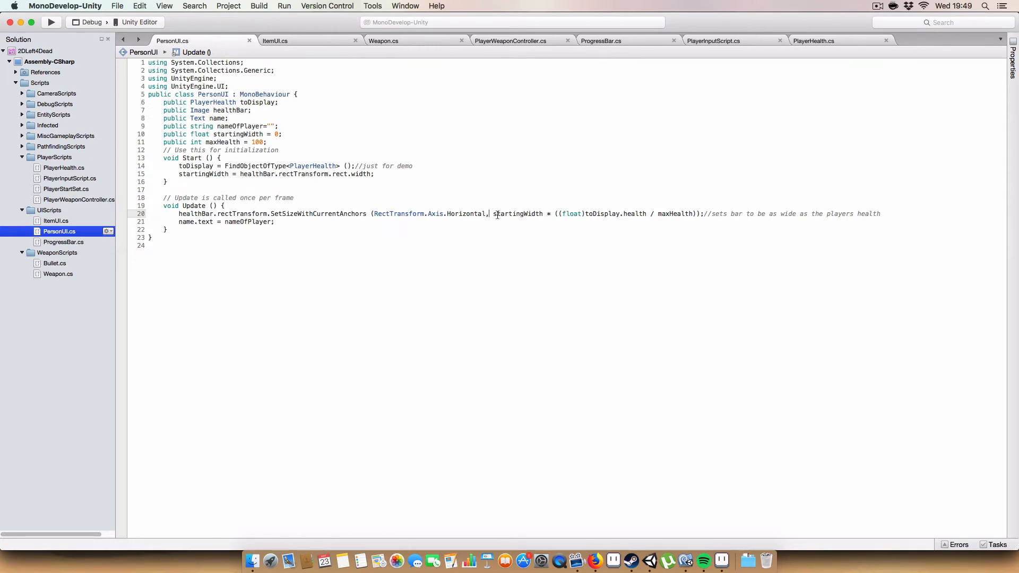
pyautogui.doubleClick(517, 213)
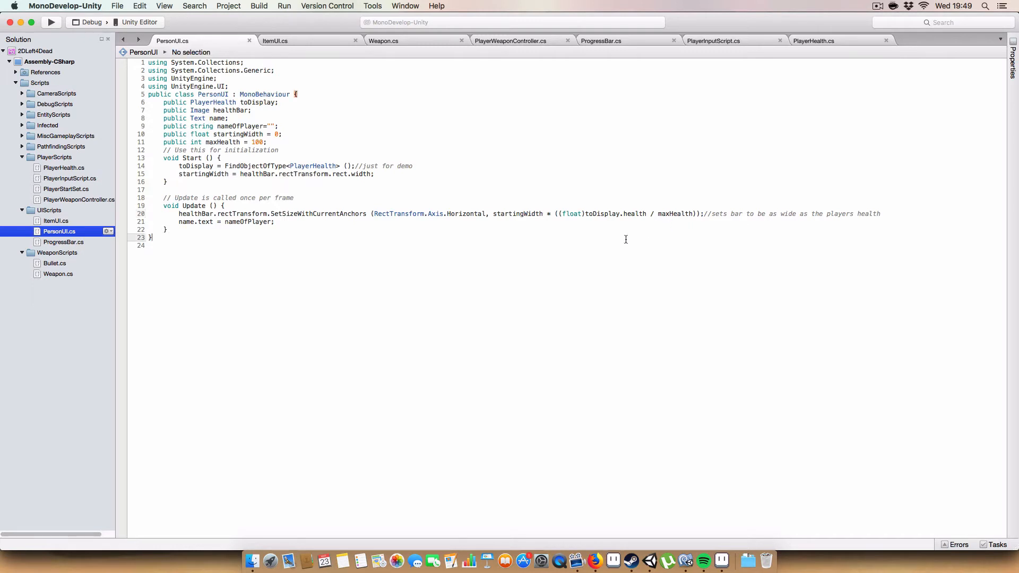
pyautogui.moveTo(471, 274)
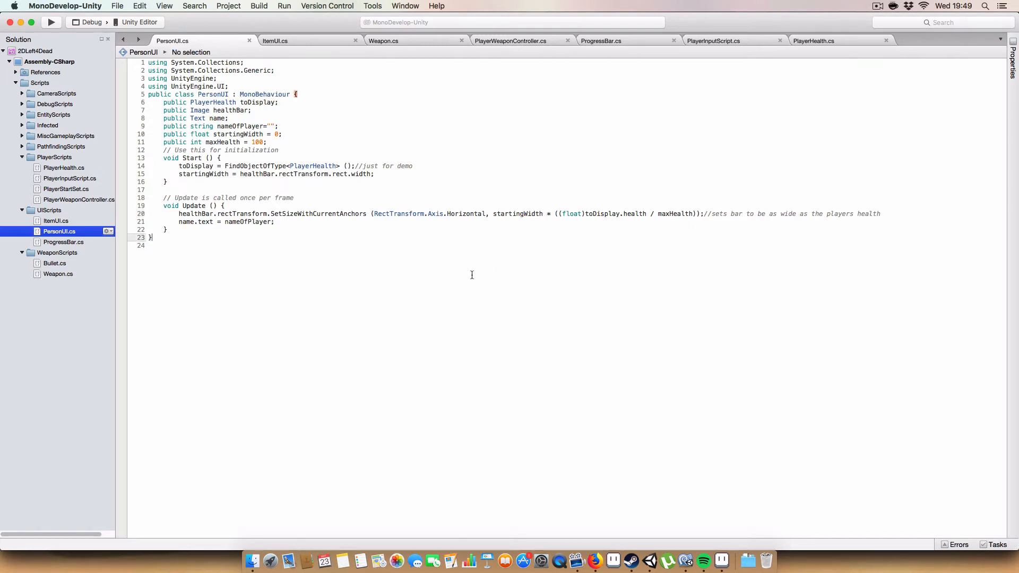
pyautogui.moveTo(343, 281)
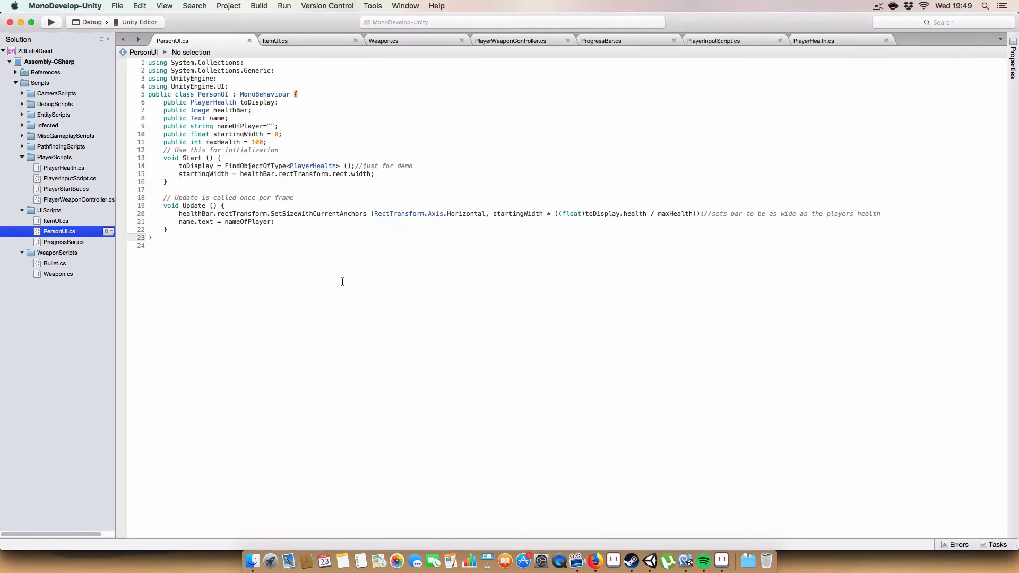
pyautogui.doubleClick(186, 222)
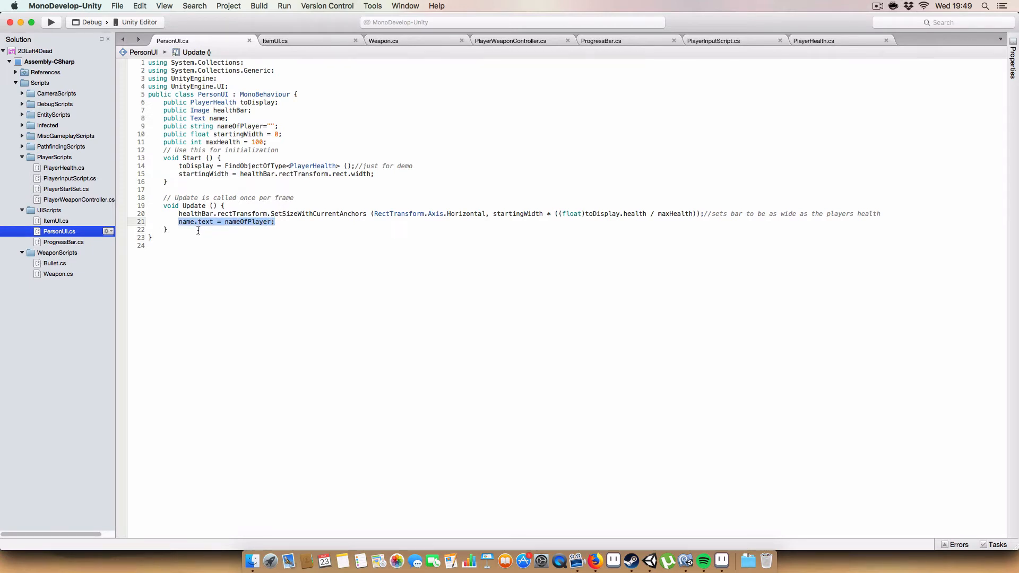
pyautogui.click(276, 222)
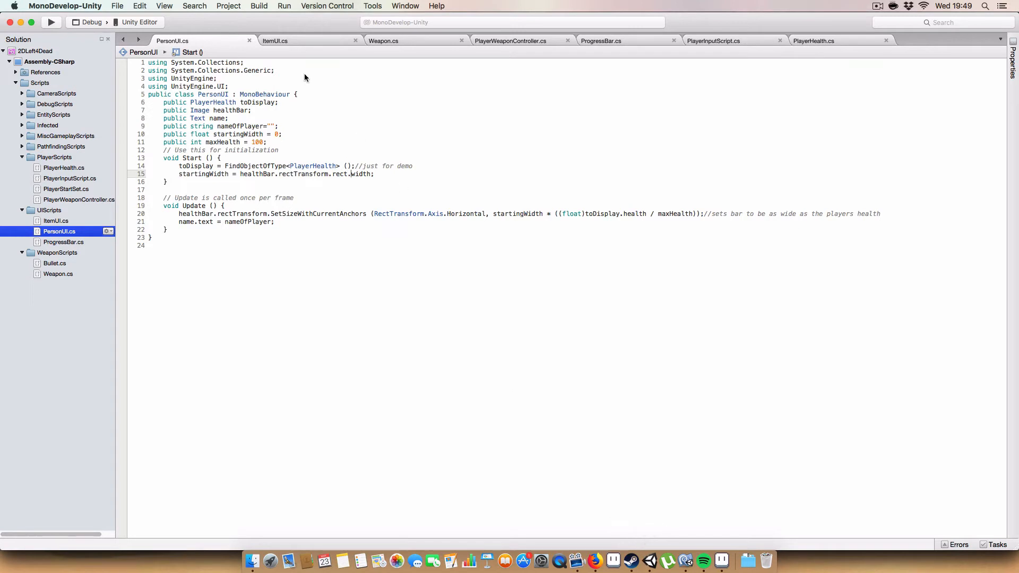
pyautogui.moveTo(274, 40)
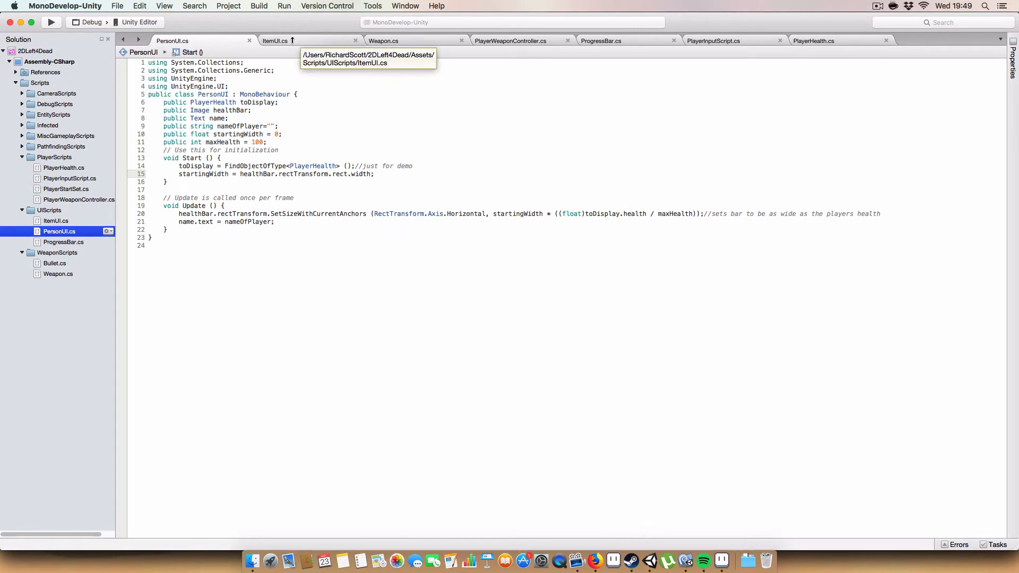
# Step: Switch from ItemUI.cs to Unity and show Zoey's Item UI script with its image and text fields
pyautogui.click(274, 41)
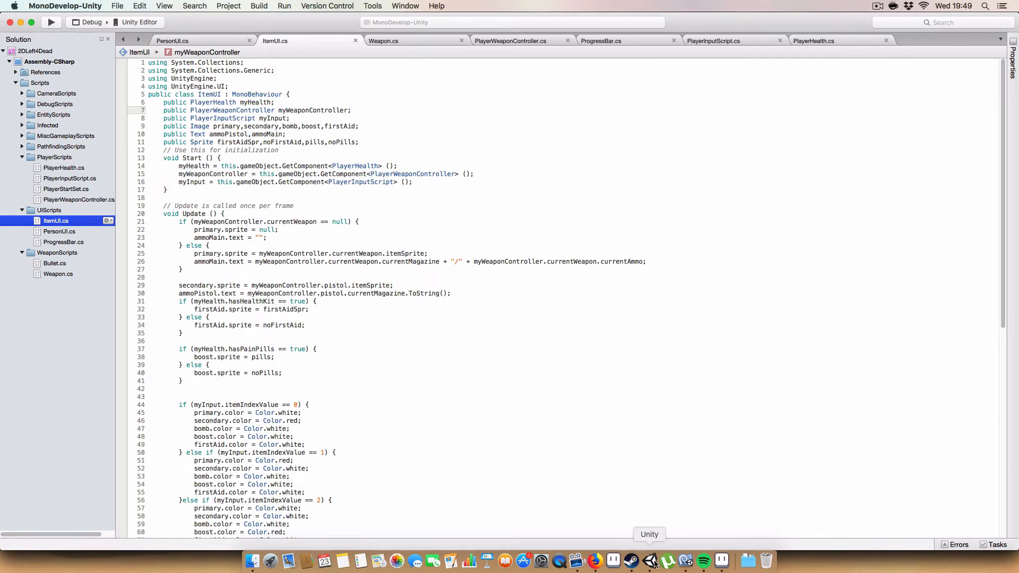
pyautogui.click(648, 560)
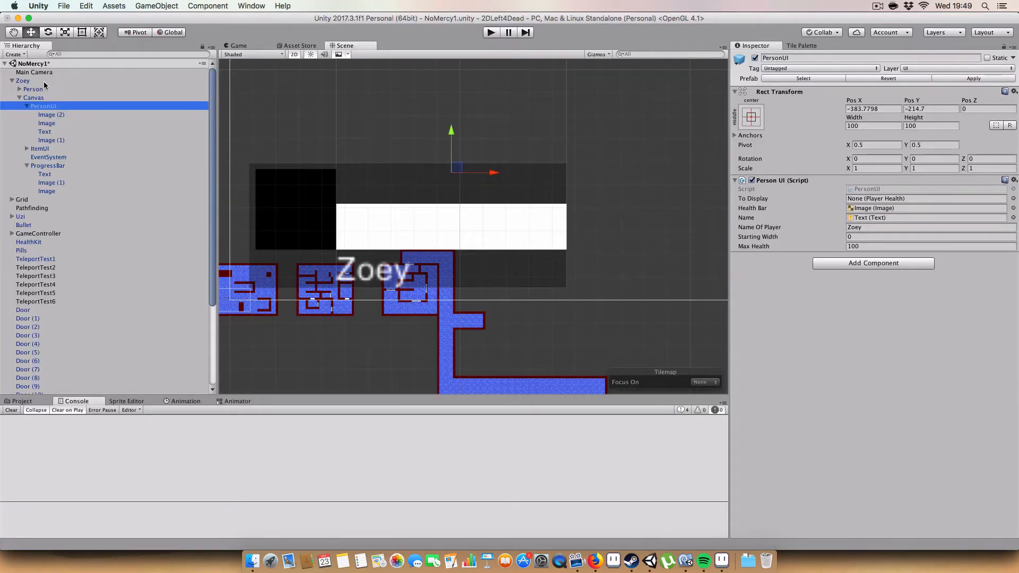
pyautogui.click(23, 81)
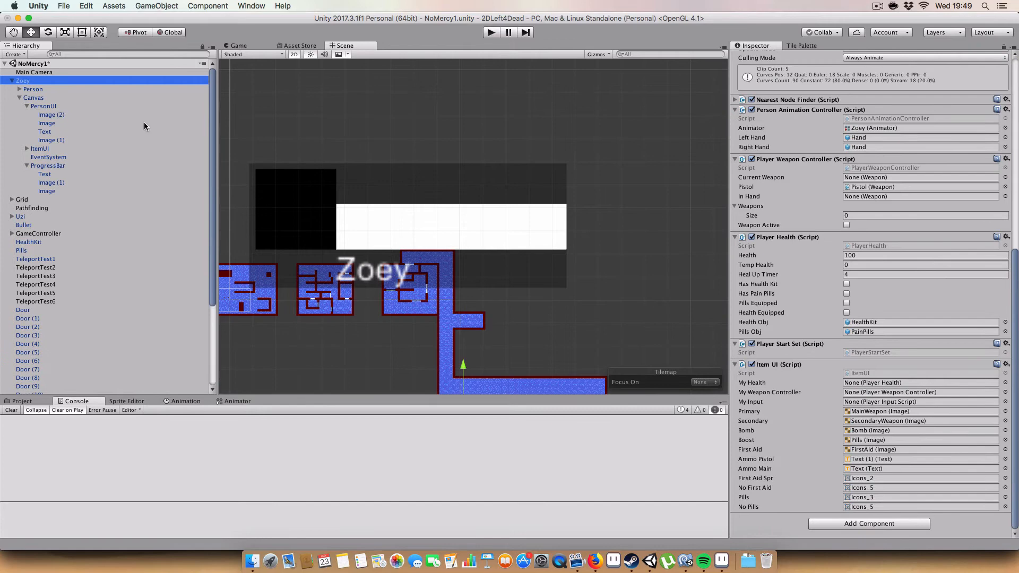
pyautogui.click(43, 106)
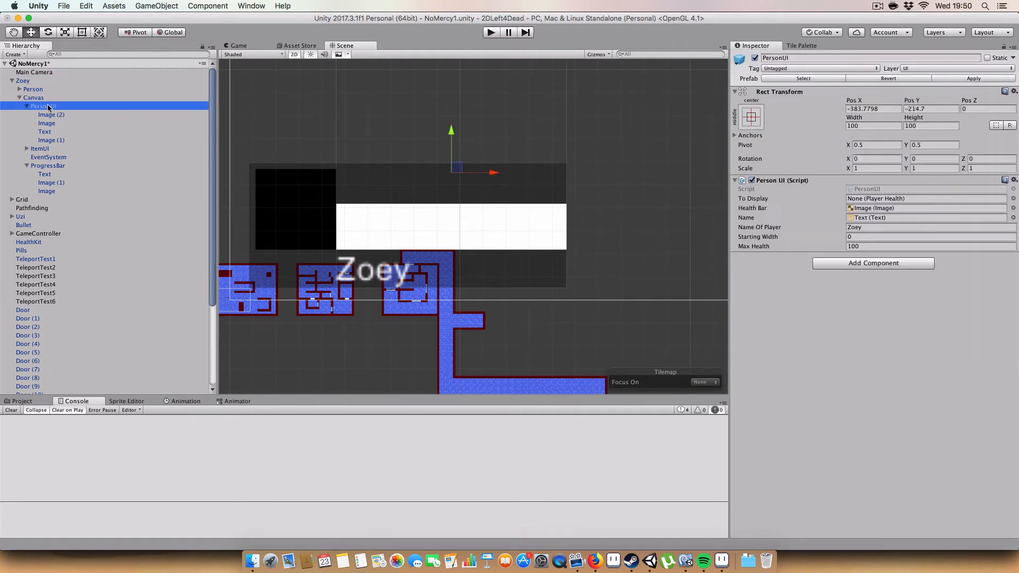
pyautogui.click(24, 81)
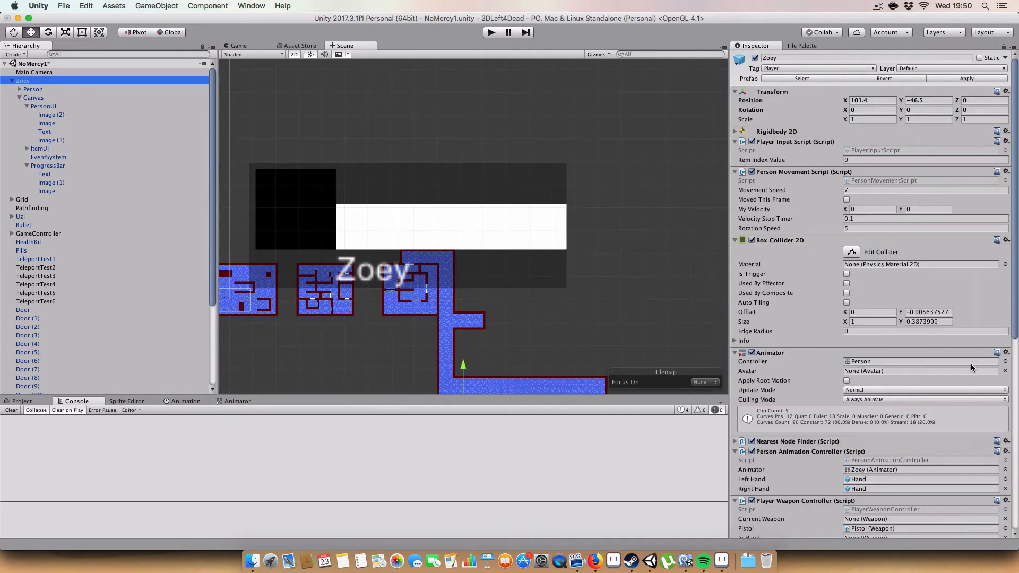
pyautogui.scroll(-3)
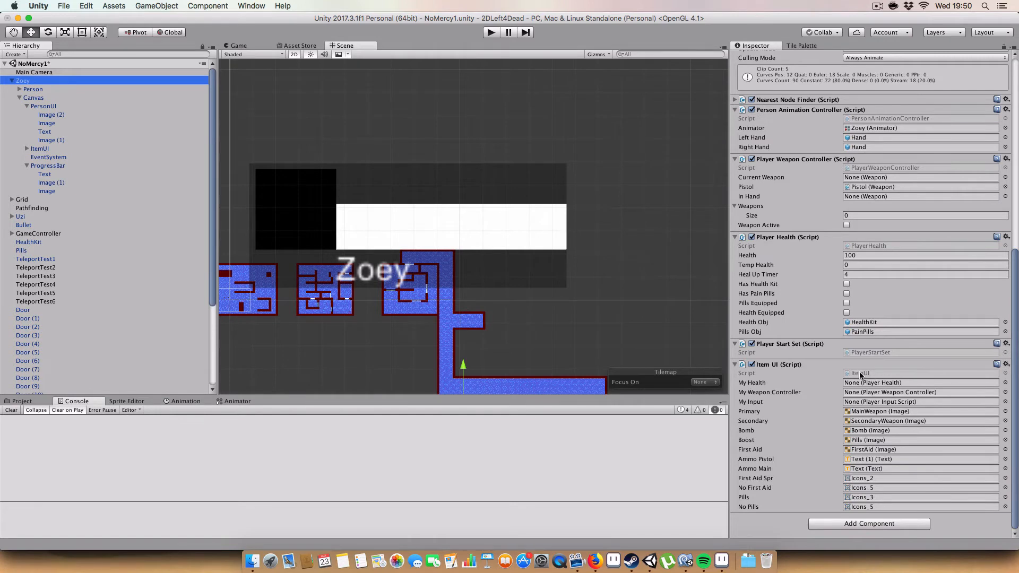
pyautogui.moveTo(780, 373)
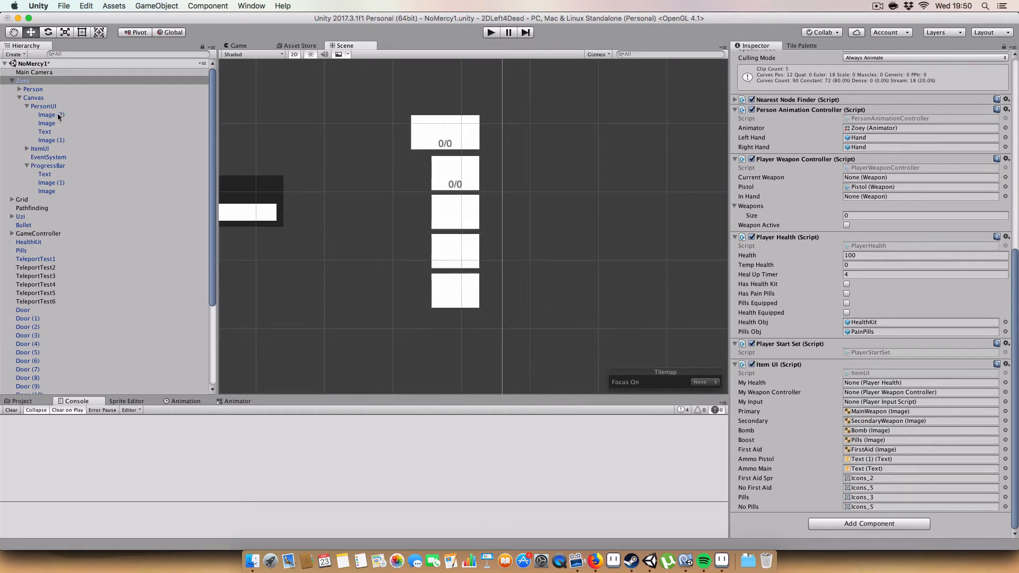
# Step: Expand ItemUI and MainWeapon under PersonUI and select the main weapon's ammo text
pyautogui.click(42, 106)
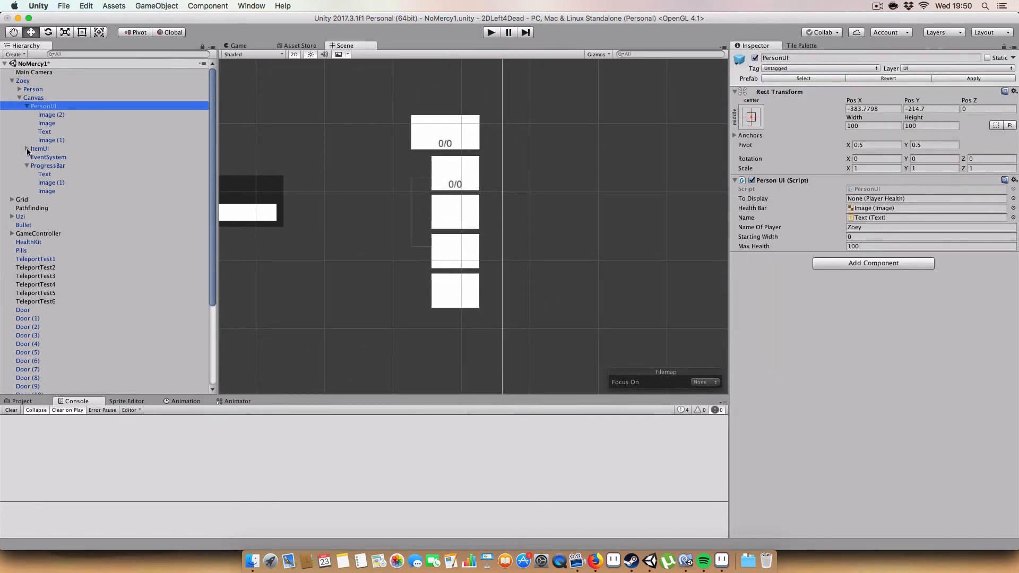
pyautogui.click(56, 157)
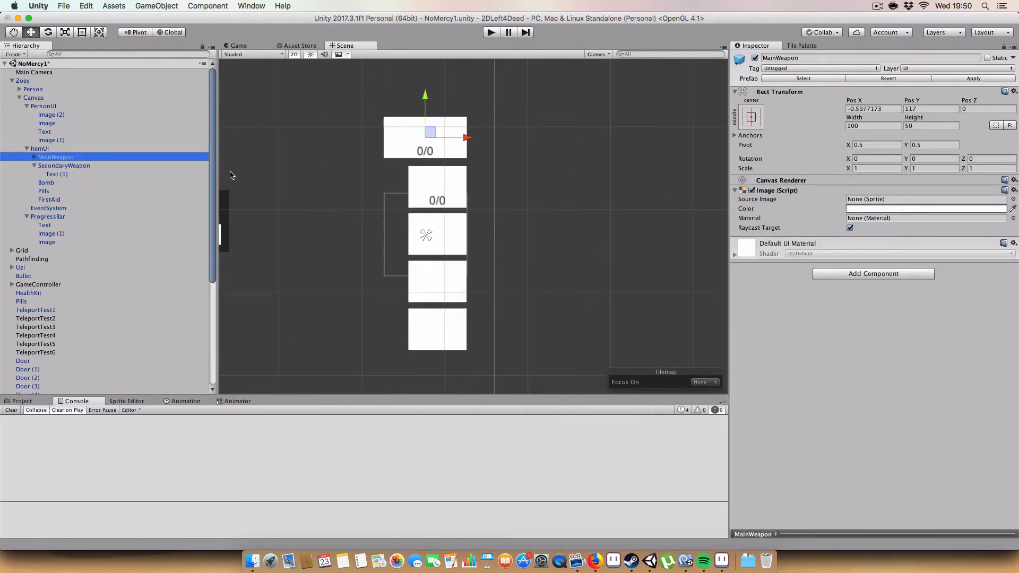
pyautogui.click(34, 157)
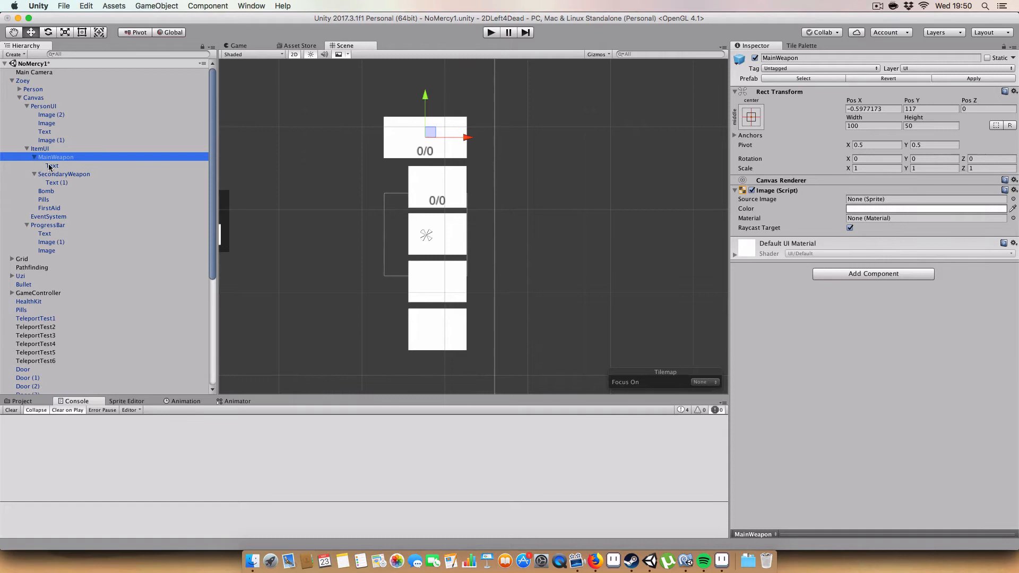
pyautogui.click(52, 166)
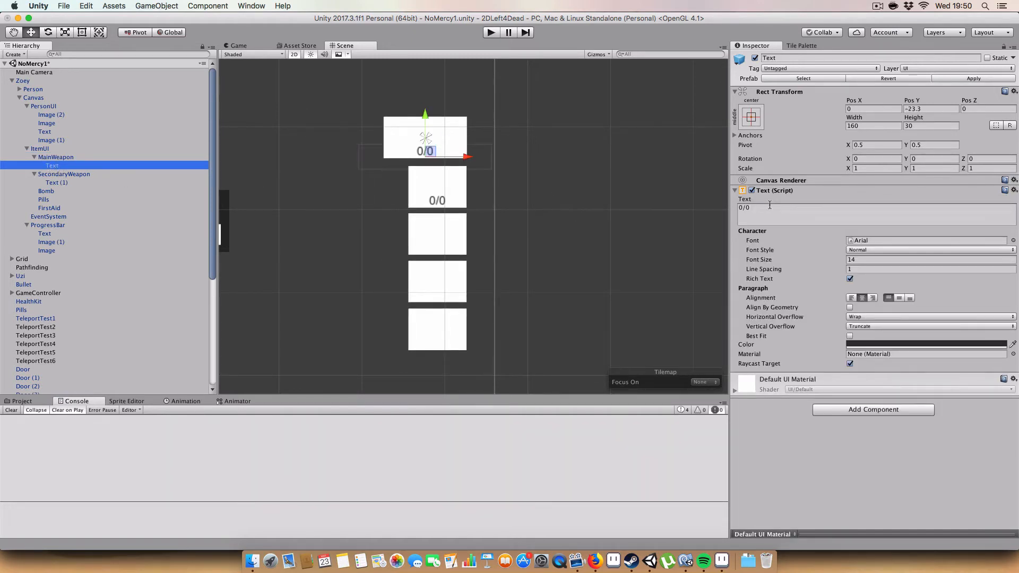
# Step: Inspect the SecondaryWeapon, Bomb and FirstAid slots, then show Zoey's Item UI references
pyautogui.click(63, 173)
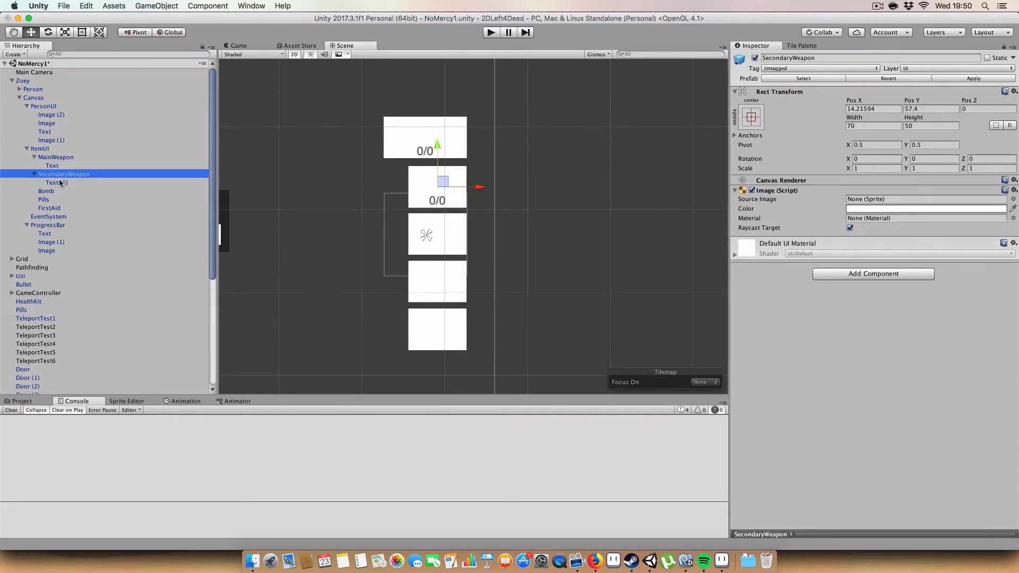
pyautogui.click(45, 190)
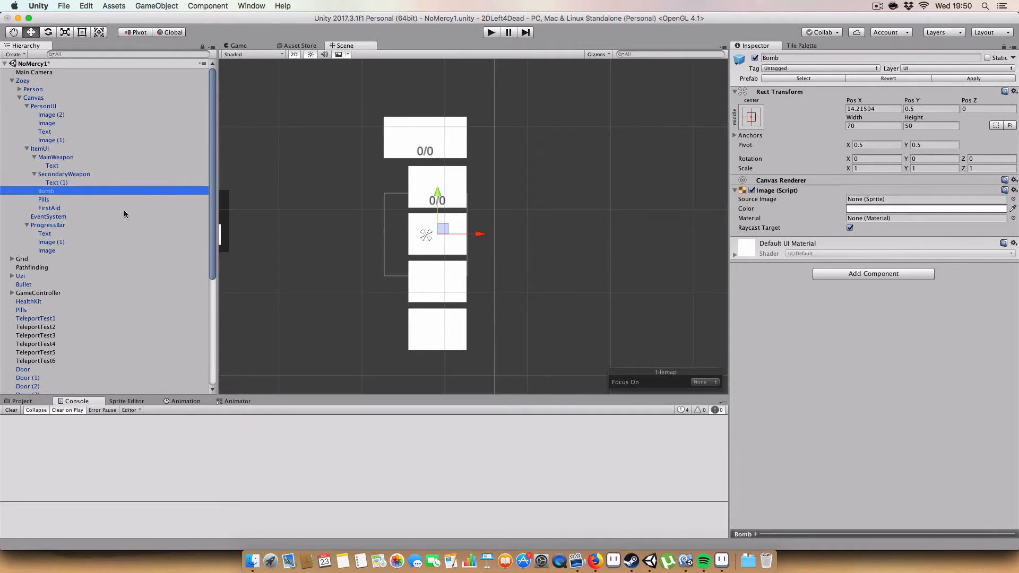
pyautogui.click(48, 207)
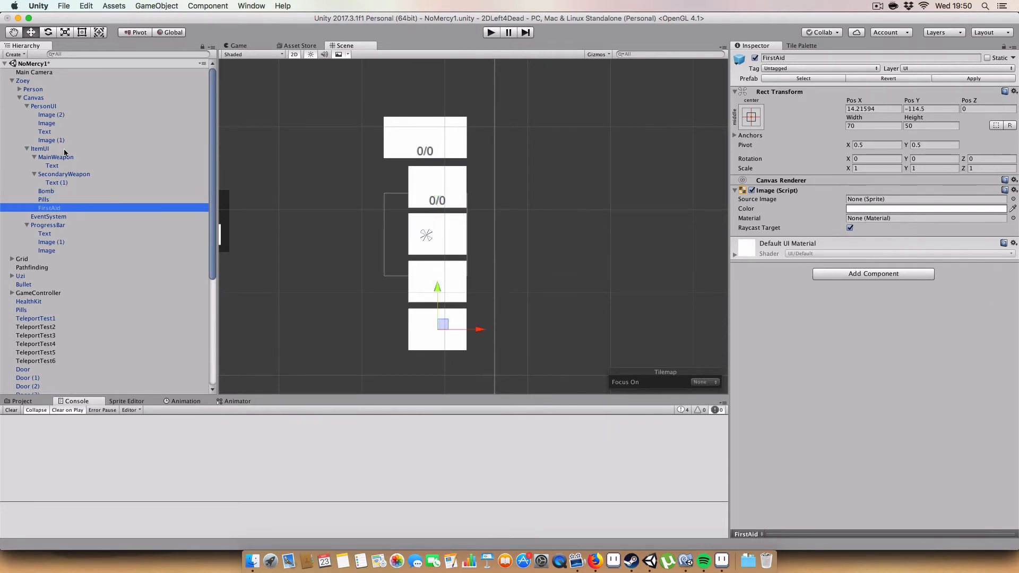
pyautogui.click(22, 79)
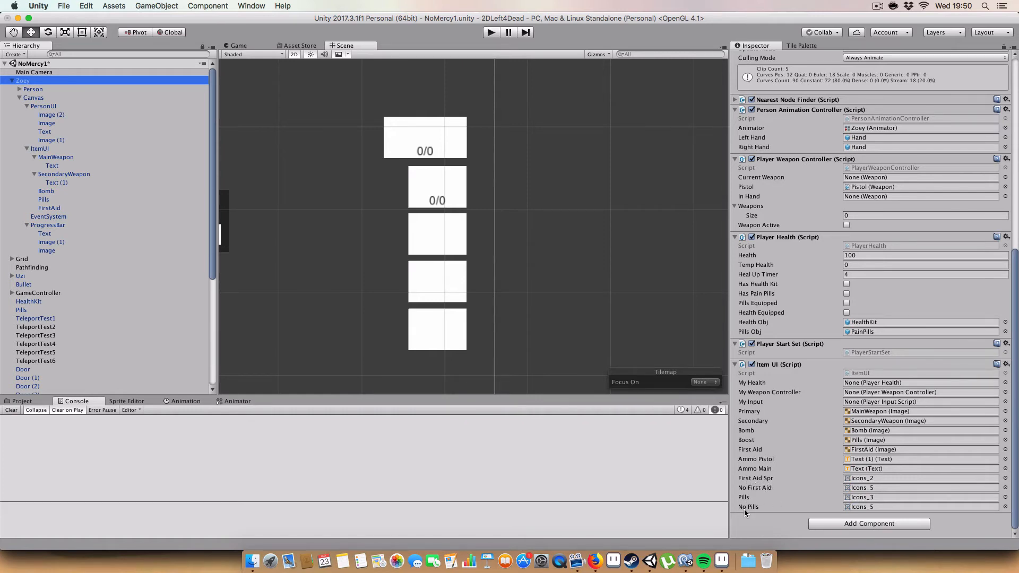
pyautogui.moveTo(704, 559)
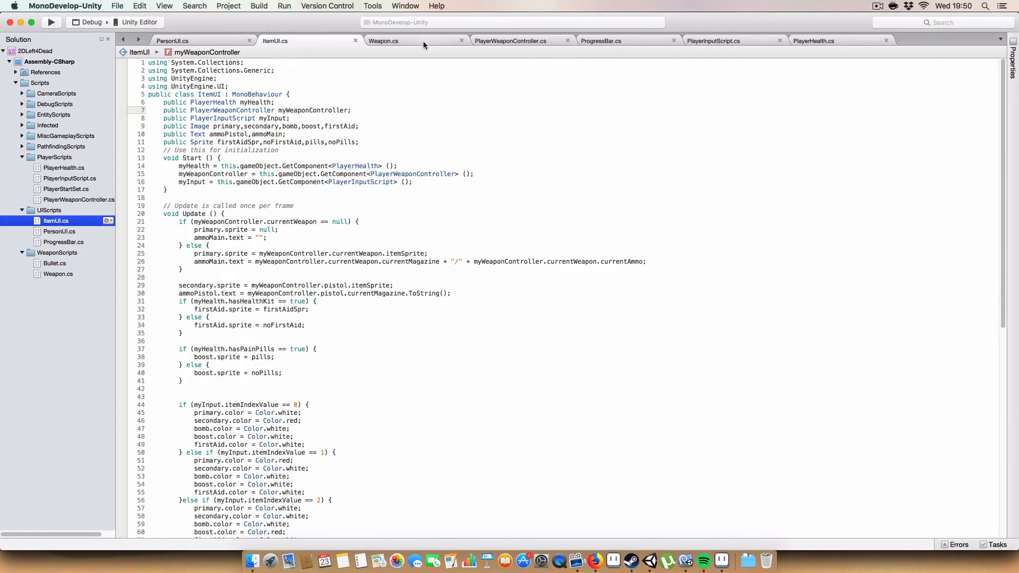
pyautogui.click(383, 40)
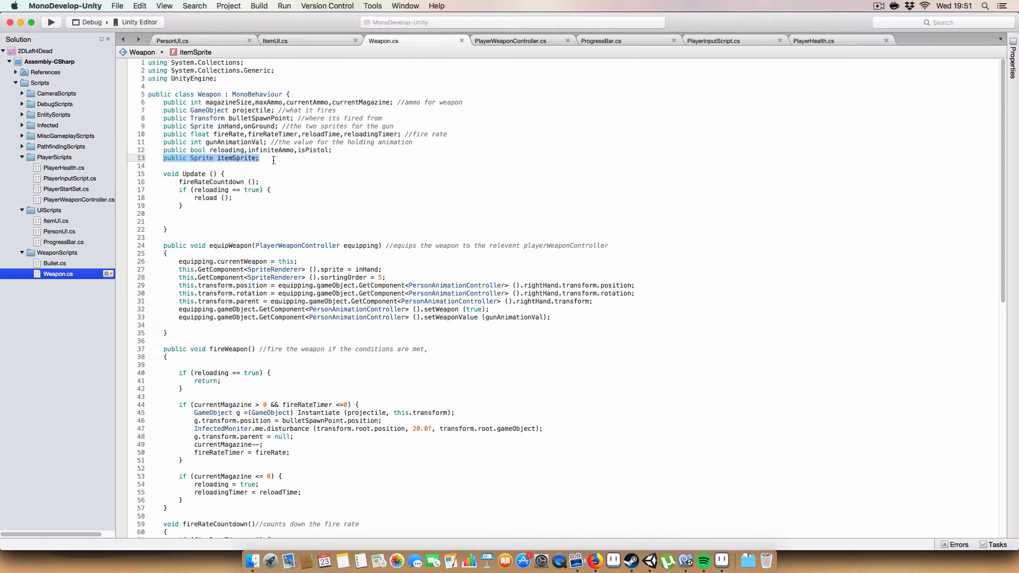
pyautogui.click(274, 41)
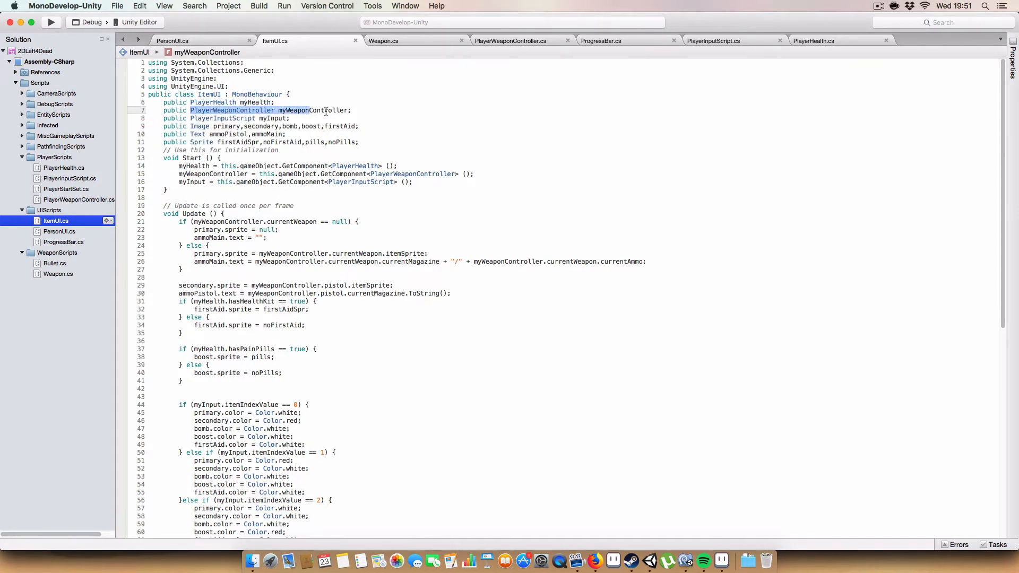
pyautogui.click(189, 117)
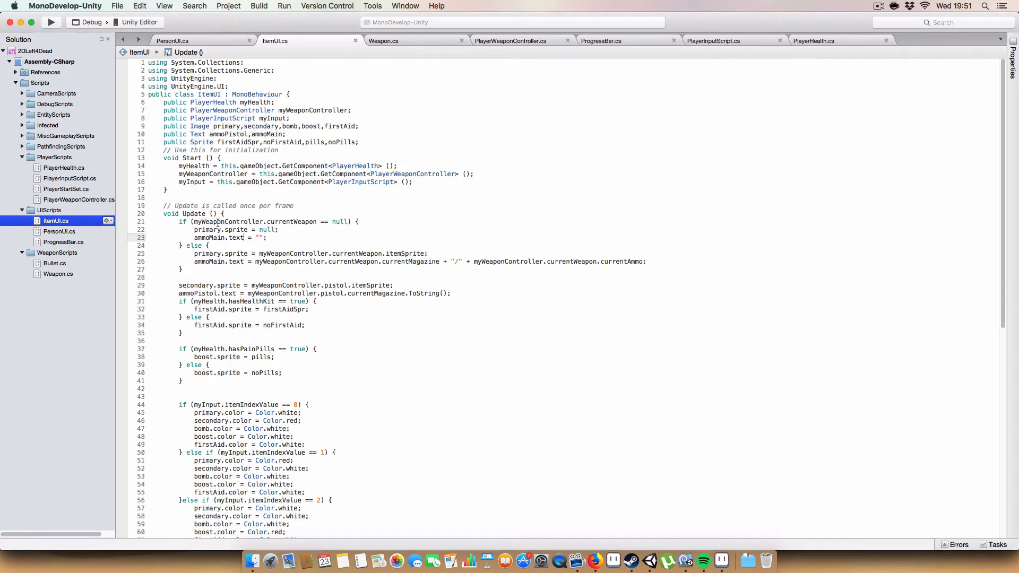
pyautogui.moveTo(280, 222)
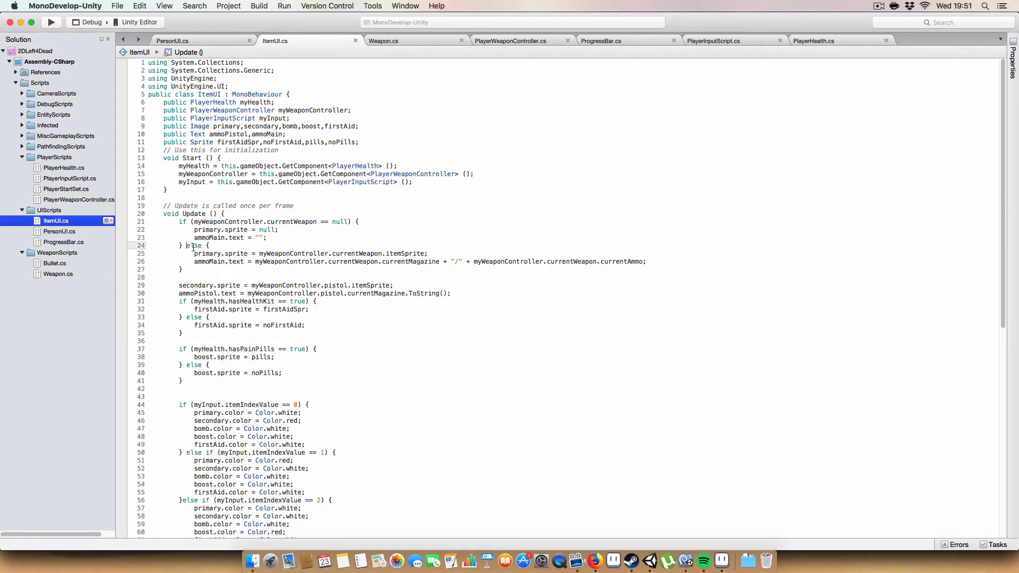
pyautogui.doubleClick(205, 254)
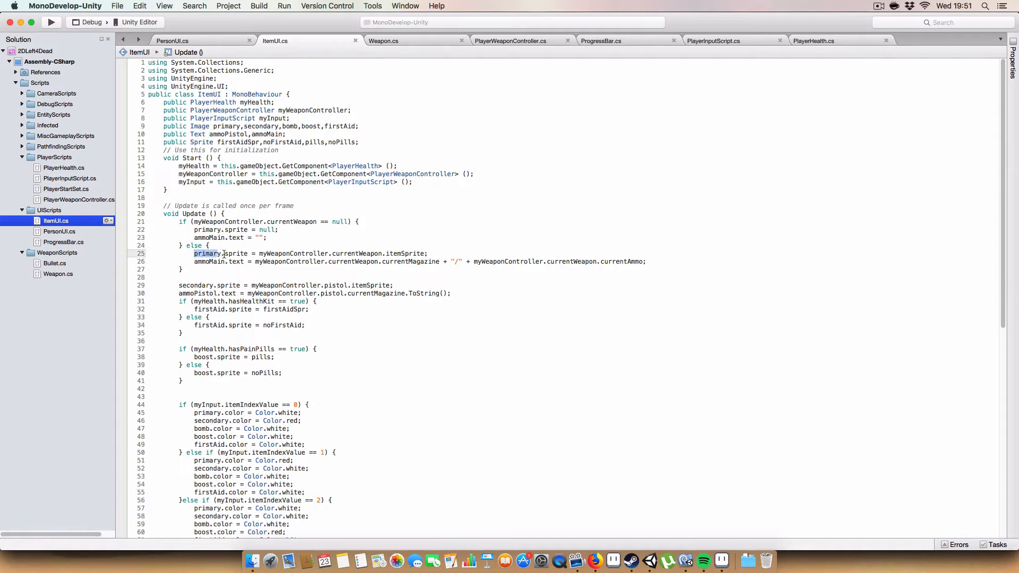
pyautogui.moveTo(223, 253); pyautogui.dragTo(428, 254)
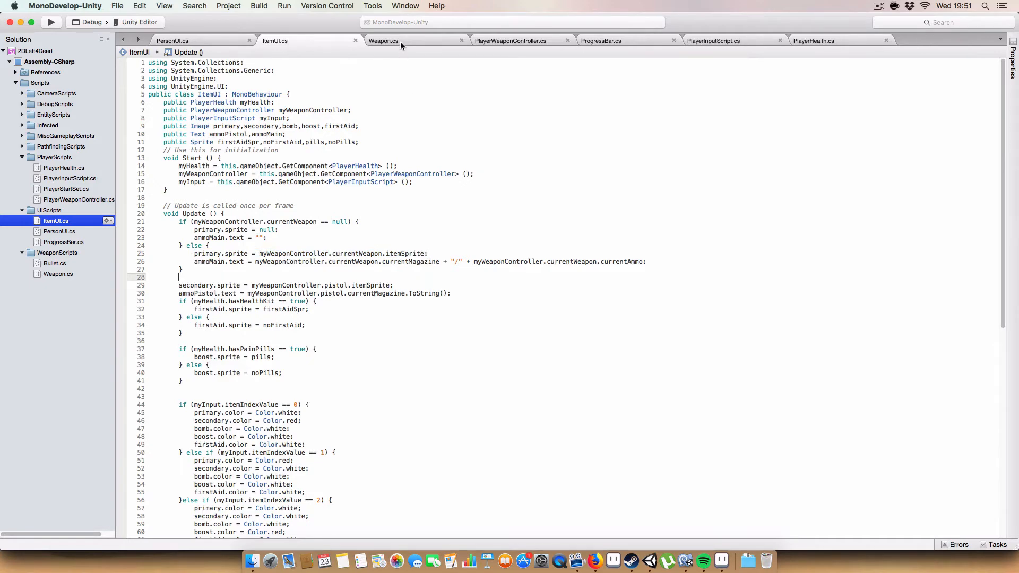
pyautogui.click(382, 40)
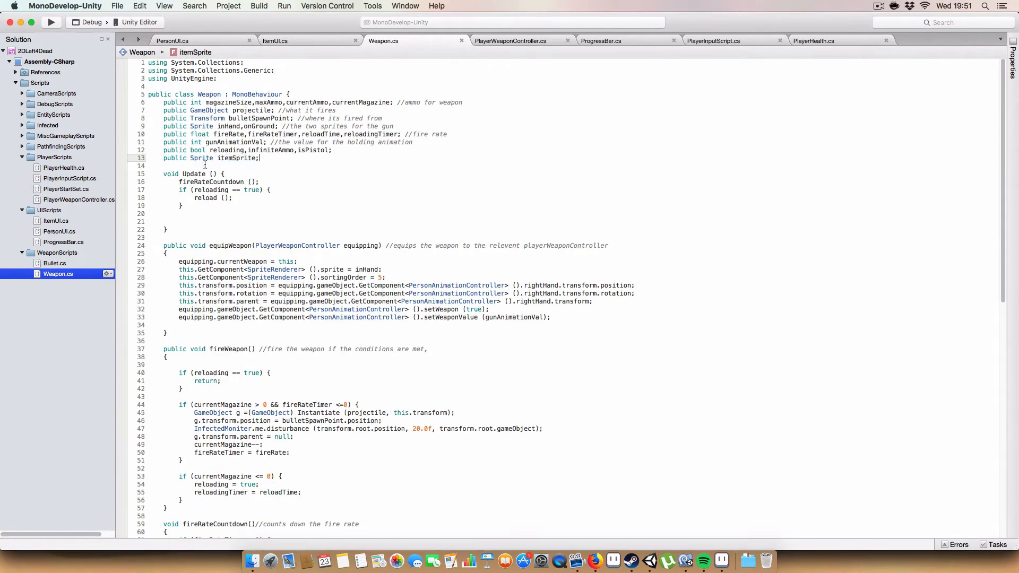
pyautogui.click(275, 40)
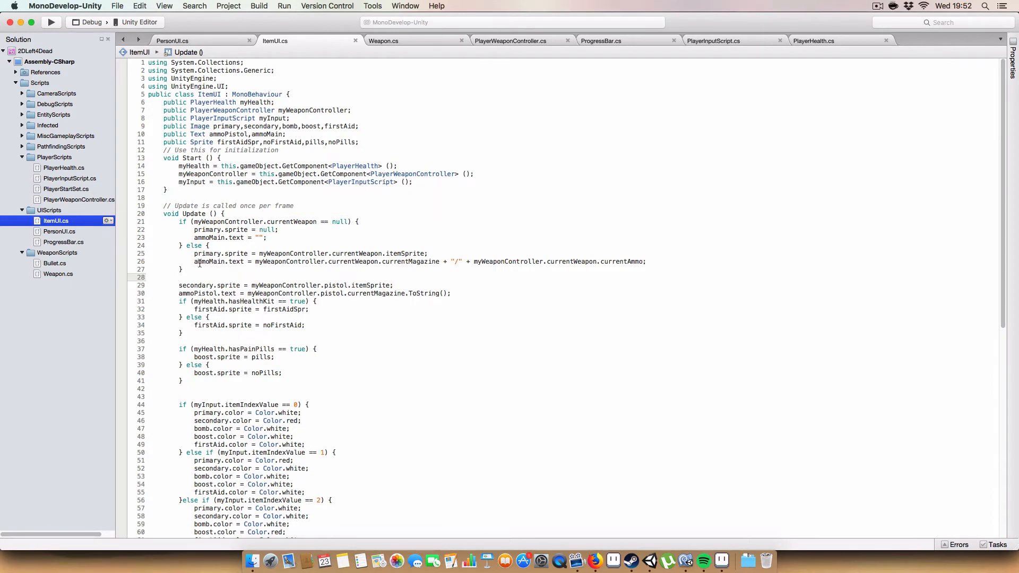
pyautogui.doubleClick(219, 261)
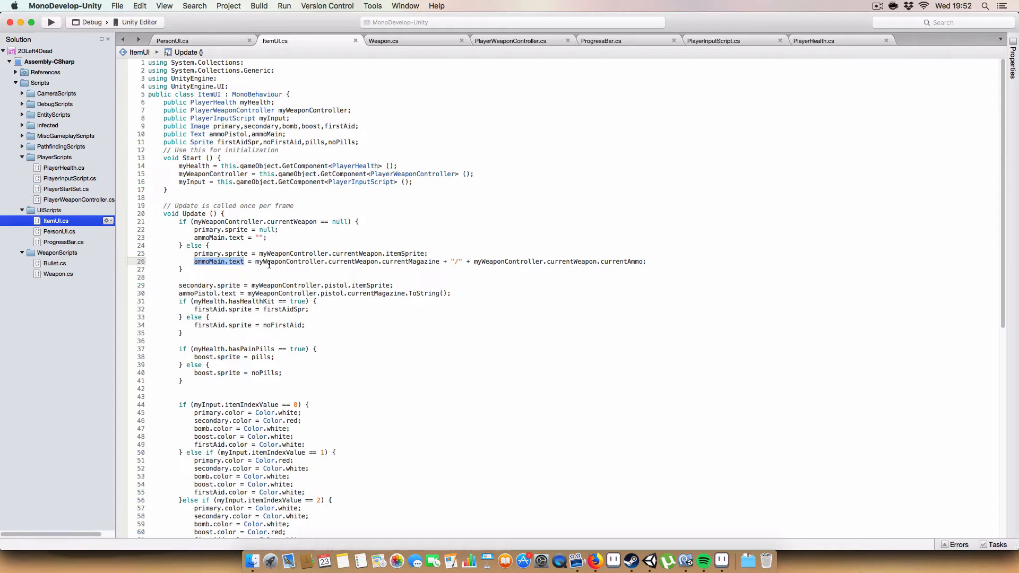
pyautogui.moveTo(421, 265)
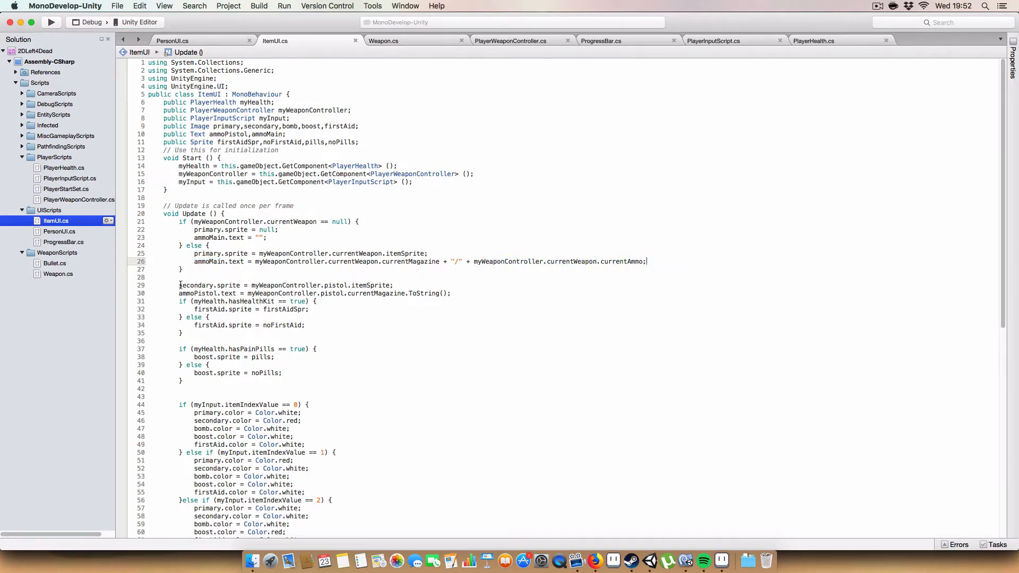
pyautogui.tripleClick(286, 286)
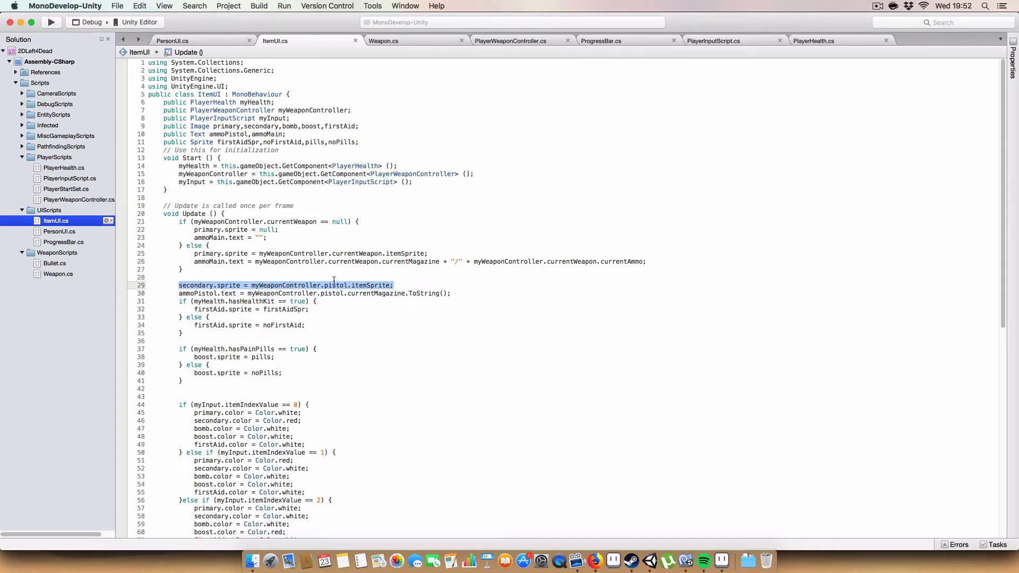
pyautogui.moveTo(201, 297)
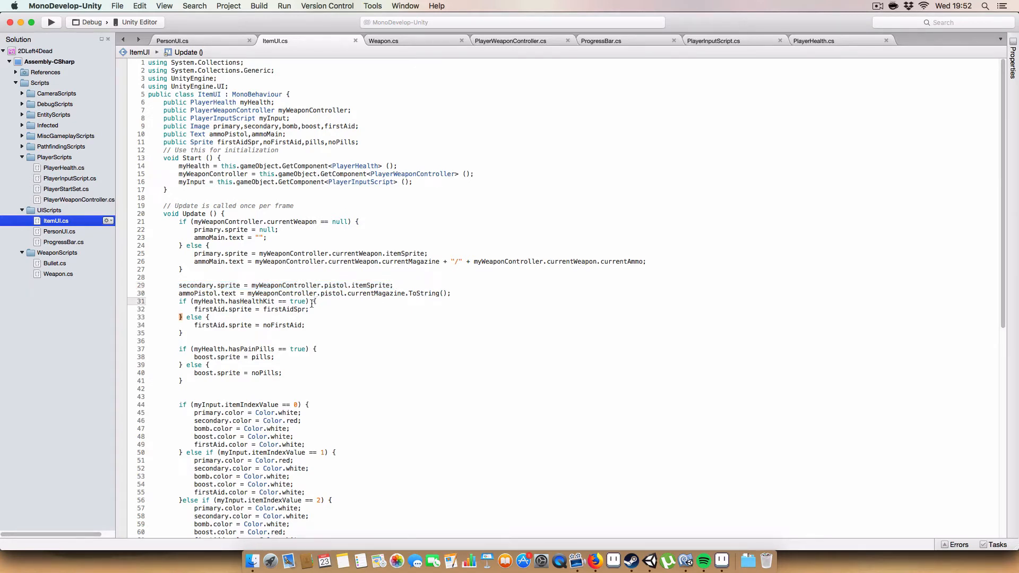
pyautogui.scroll(-3)
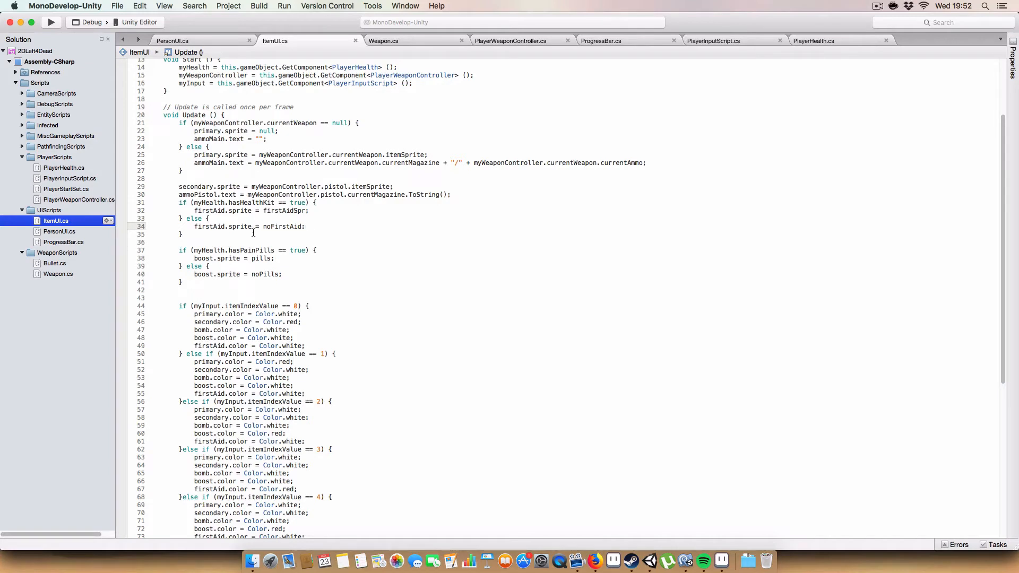
pyautogui.doubleClick(221, 226)
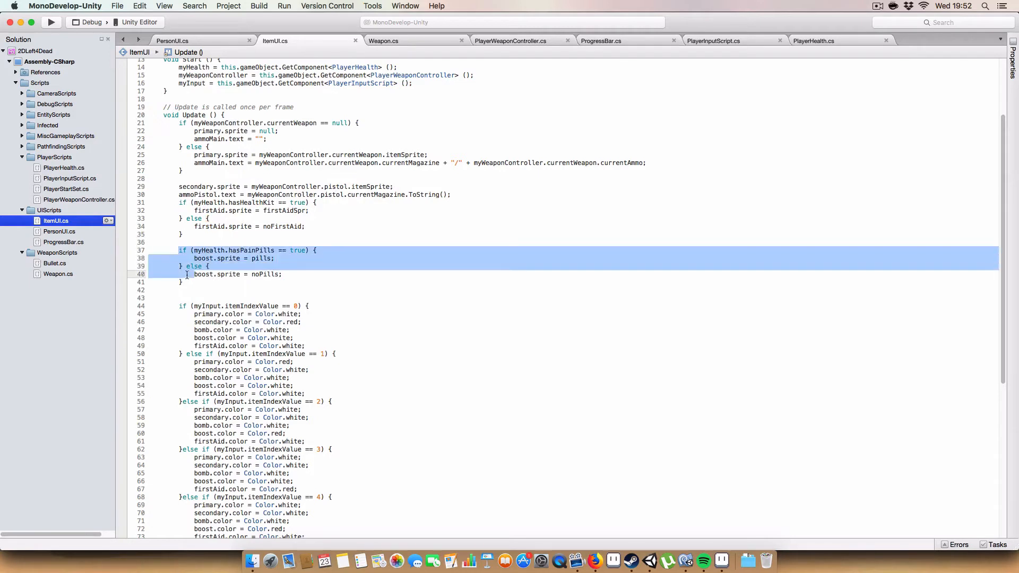
pyautogui.click(299, 364)
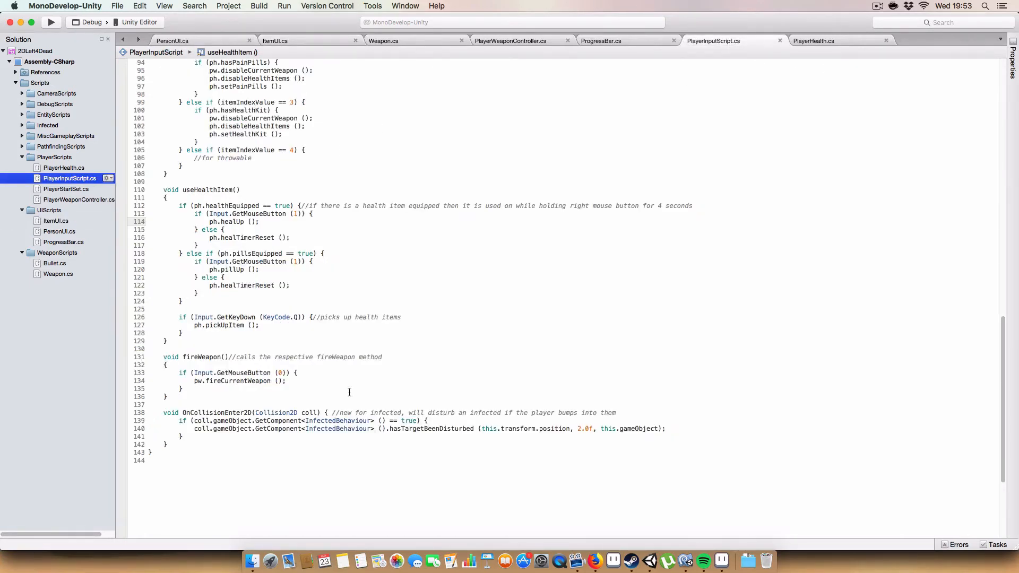
# Step: Review switchItem in PlayerInputScript, then return to the ItemUI script
pyautogui.scroll(3)
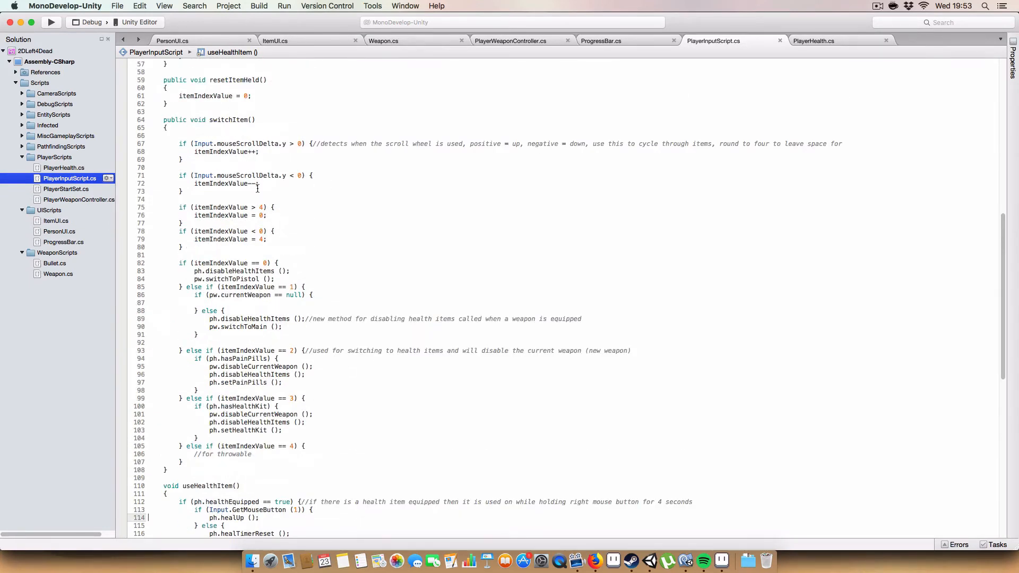
pyautogui.moveTo(290, 286)
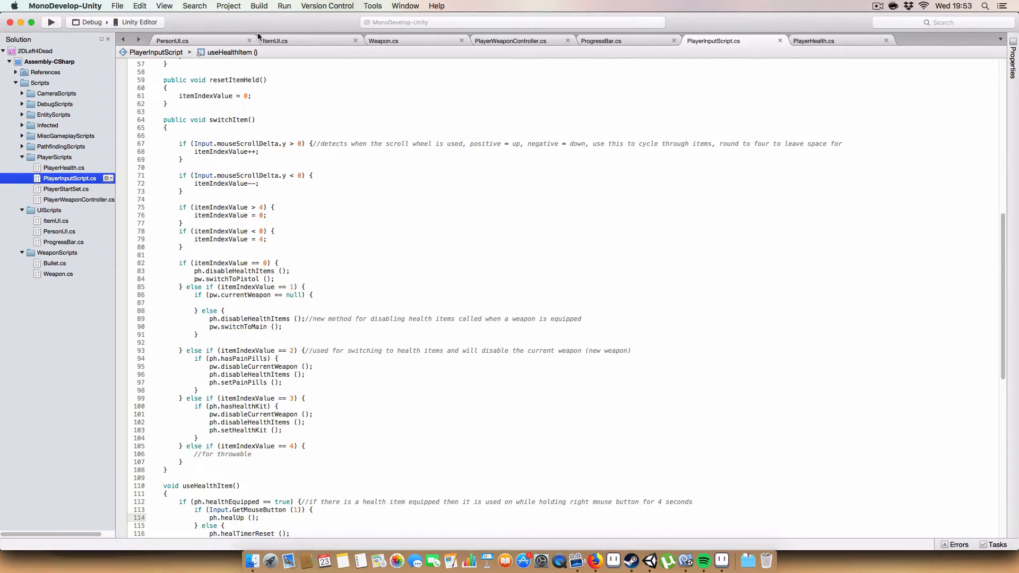
pyautogui.click(274, 41)
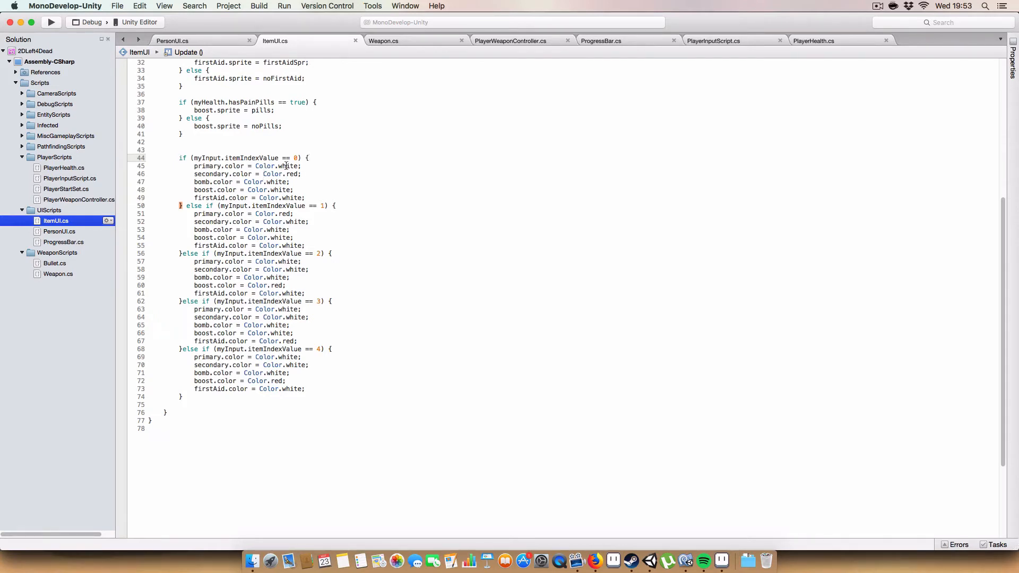
# Step: Review ItemUI's itemIndexValue highlight colour branches, then move to the ProgressBar script
pyautogui.doubleClick(248, 173)
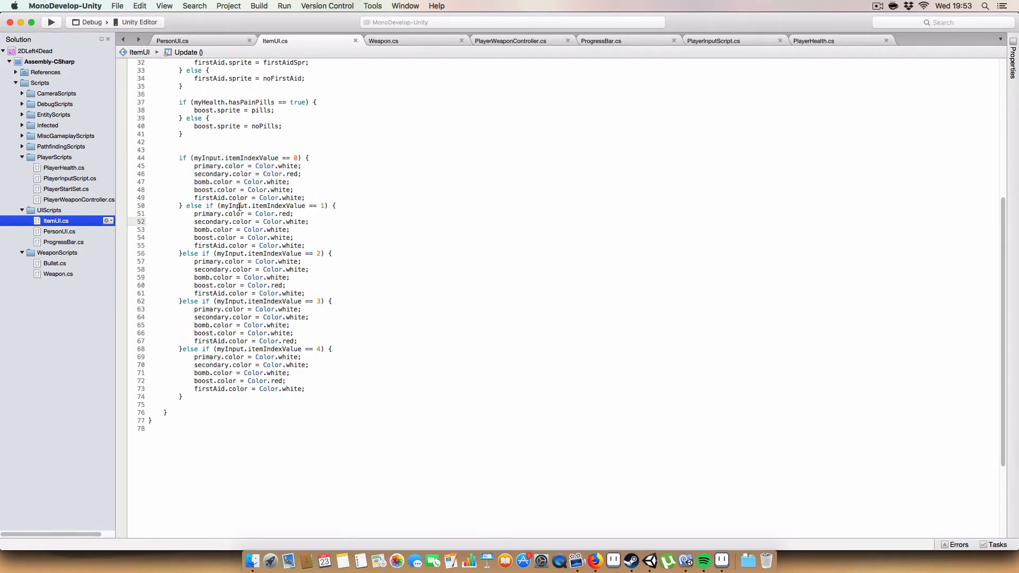
pyautogui.click(244, 214)
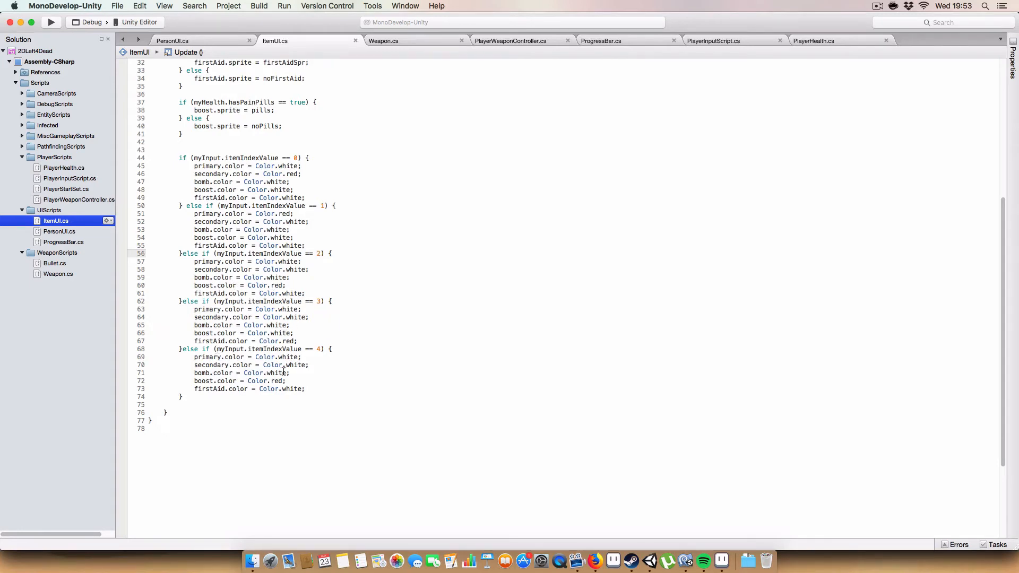
pyautogui.click(298, 341)
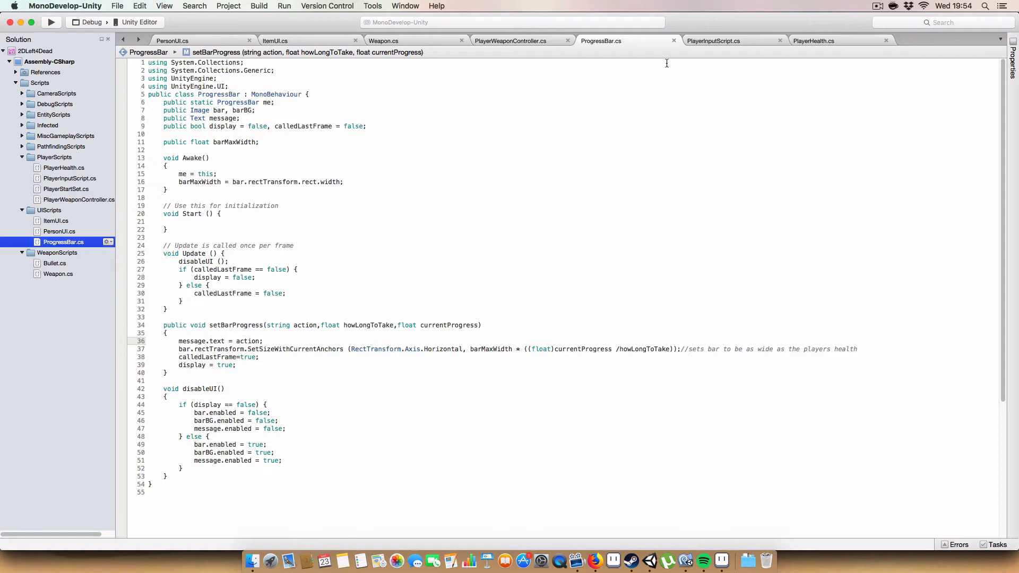
pyautogui.moveTo(552, 209)
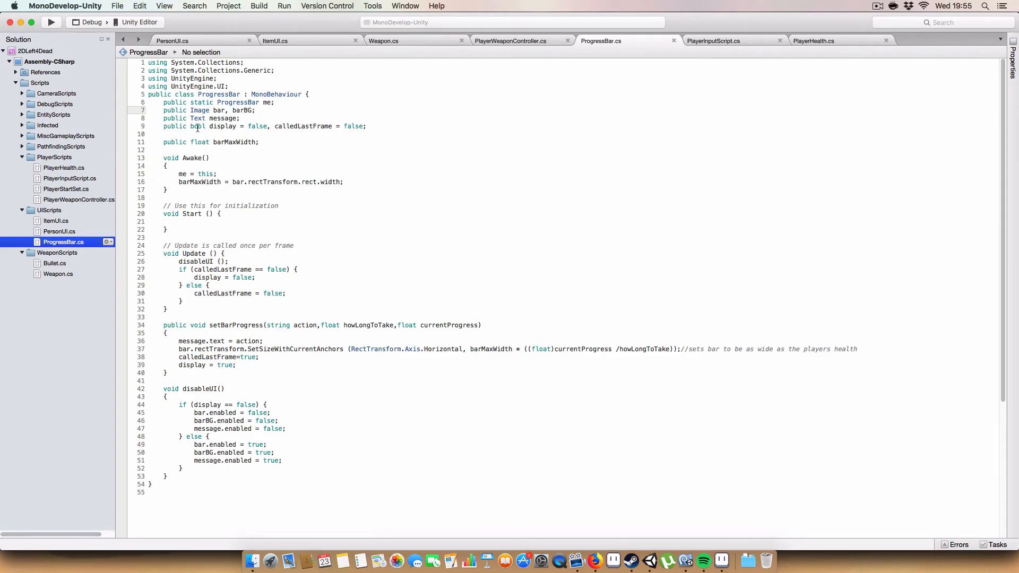
# Step: Select and delete the empty Start method with its comment from ProgressBar.cs
pyautogui.click(227, 118)
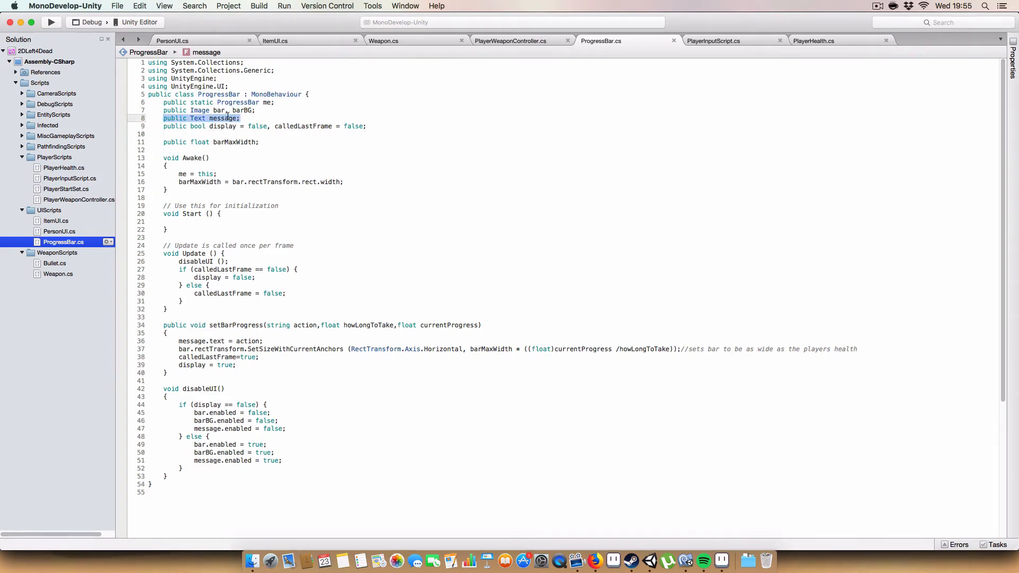
pyautogui.click(253, 126)
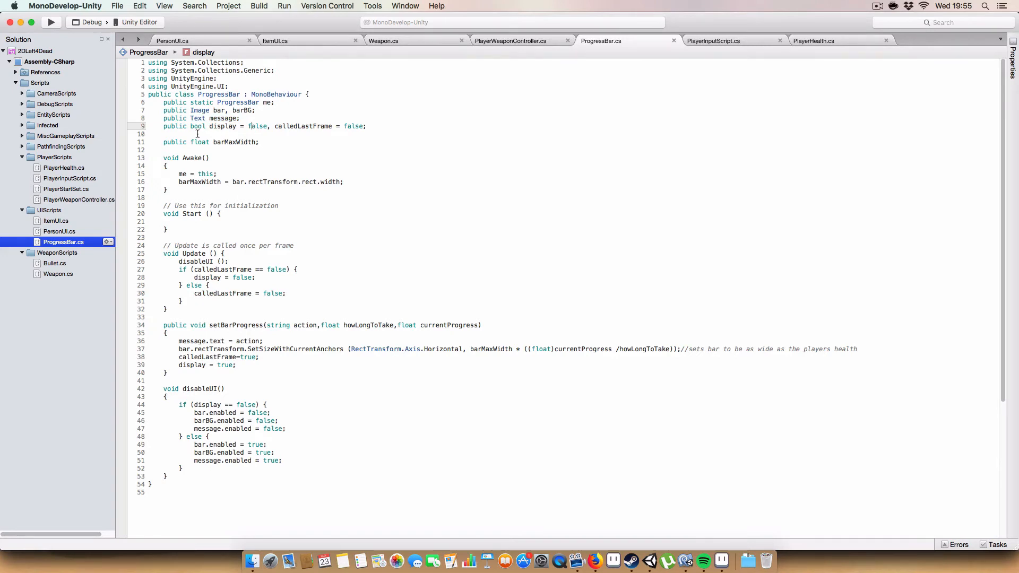
pyautogui.moveTo(163, 126); pyautogui.dragTo(269, 127)
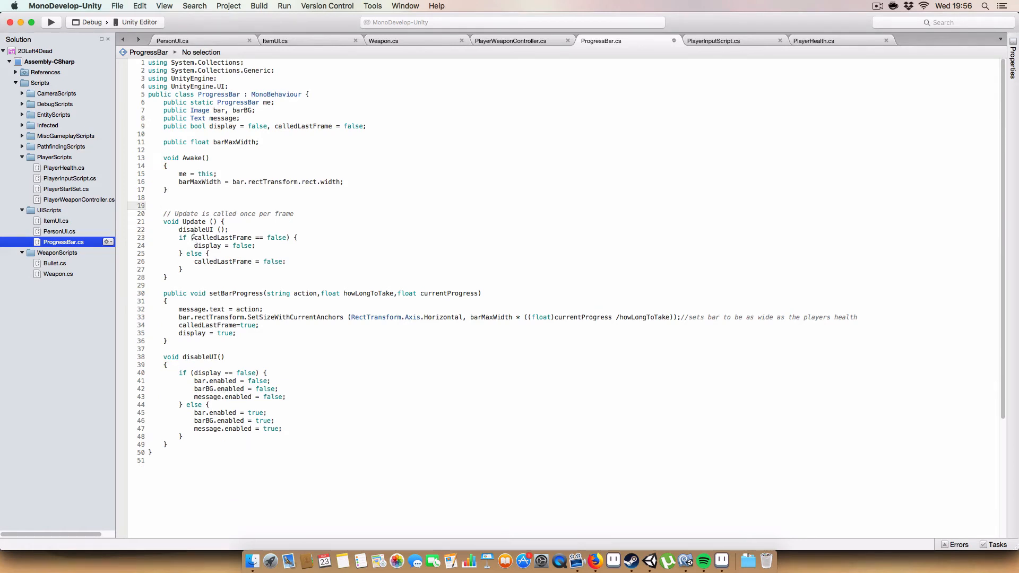
pyautogui.click(193, 221)
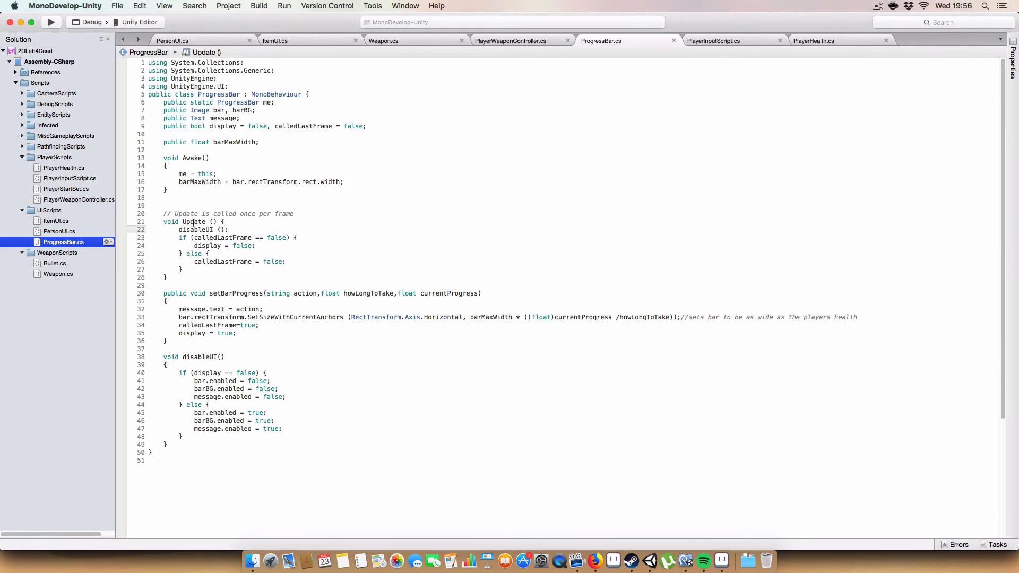
pyautogui.doubleClick(195, 229)
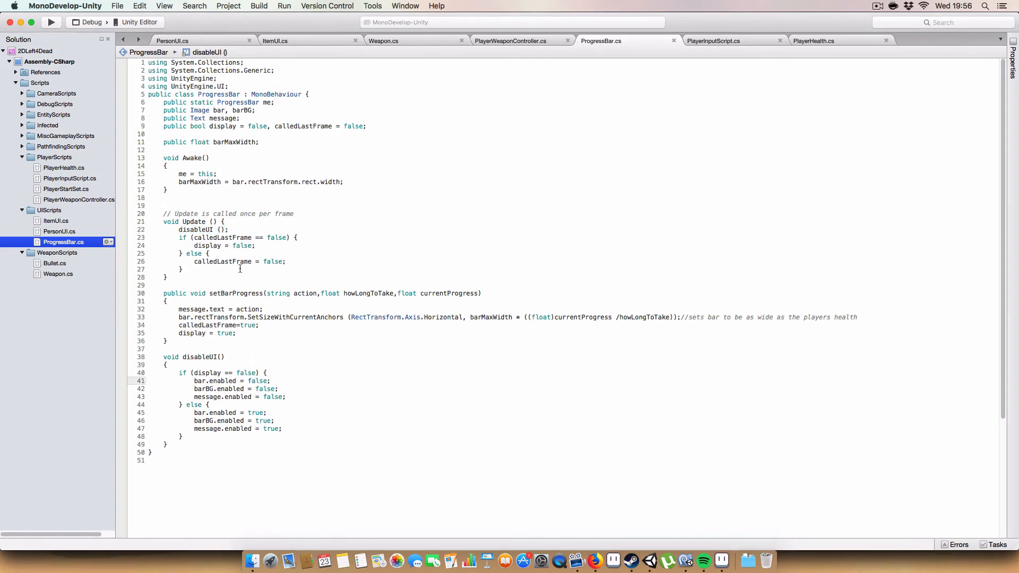
pyautogui.moveTo(193, 381); pyautogui.dragTo(286, 397)
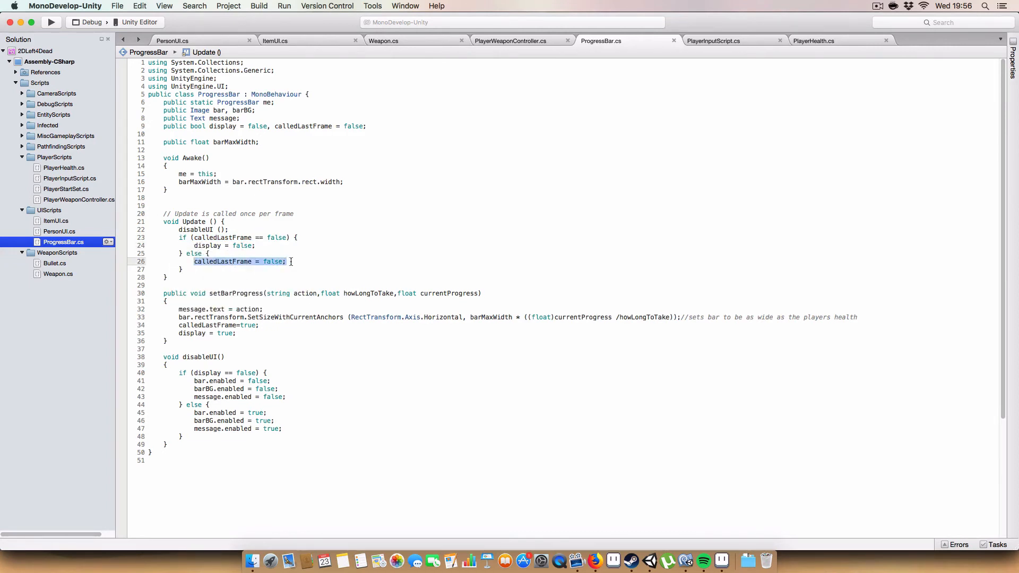
pyautogui.click(288, 261)
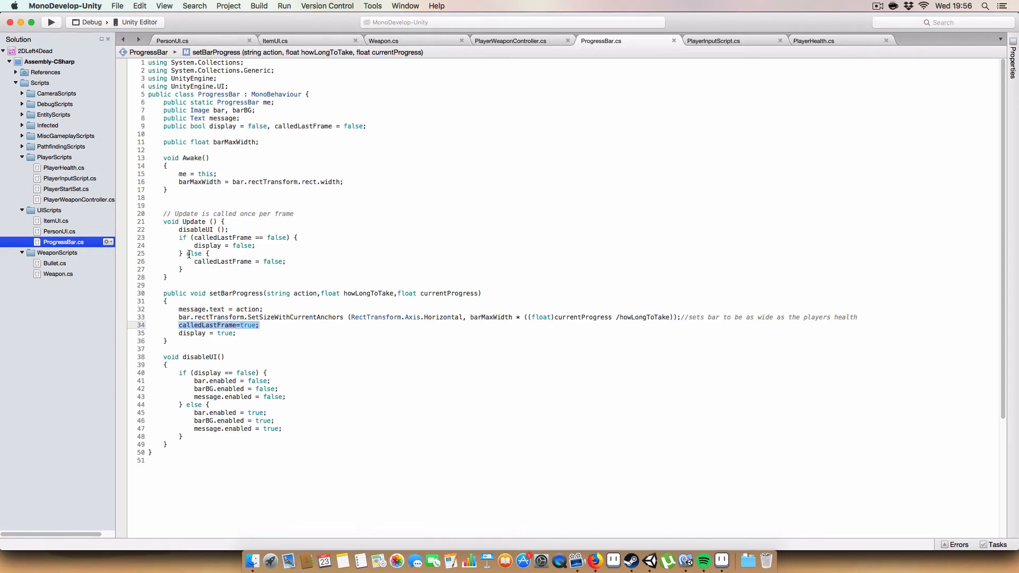
pyautogui.moveTo(244, 245)
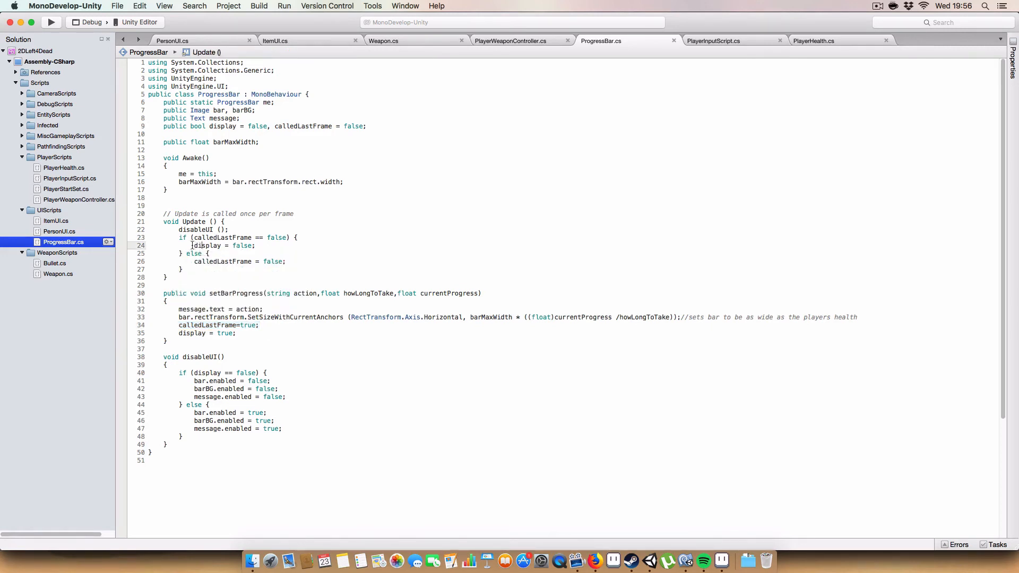
pyautogui.doubleClick(208, 245)
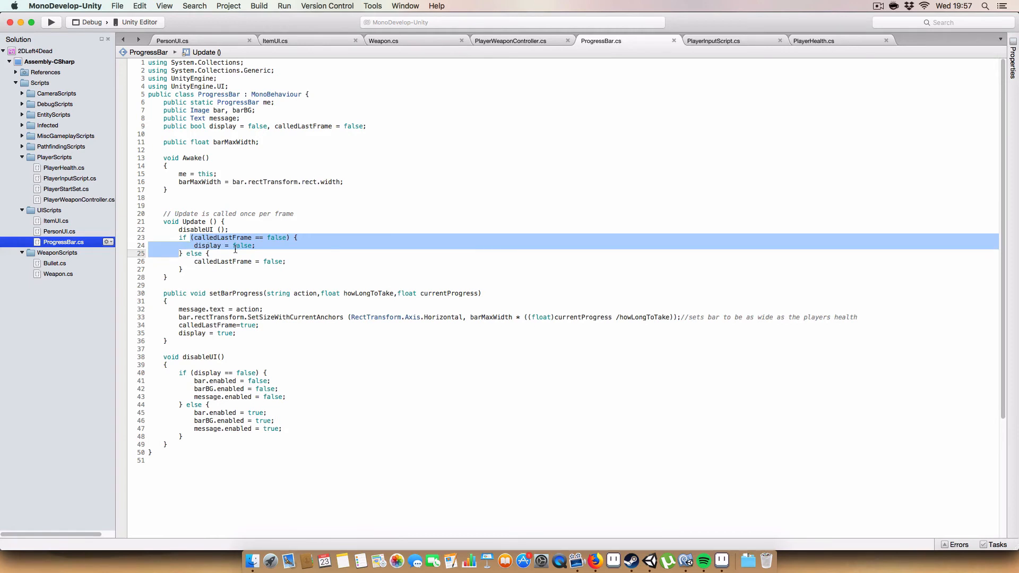
pyautogui.click(255, 245)
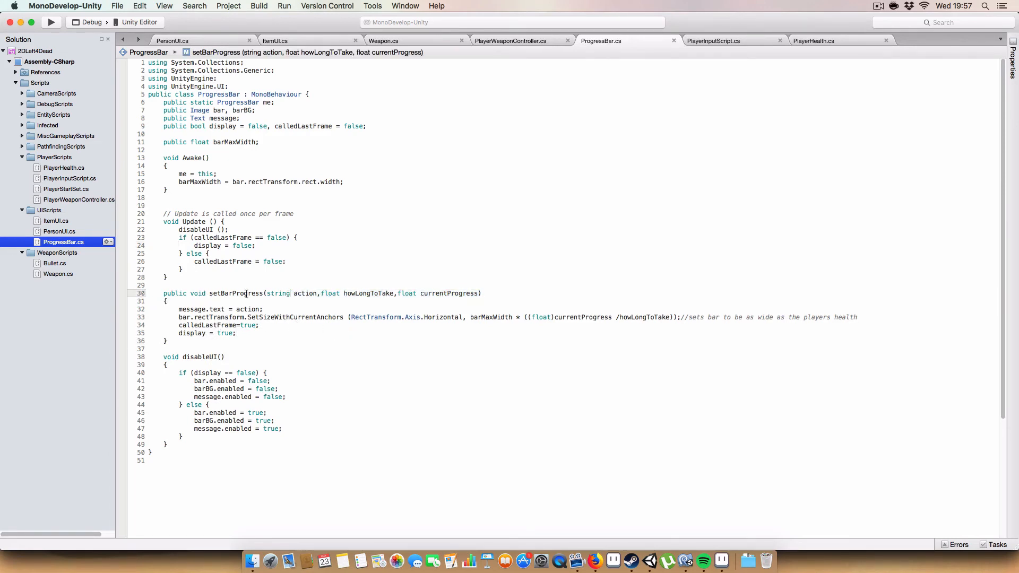
pyautogui.moveTo(244, 293)
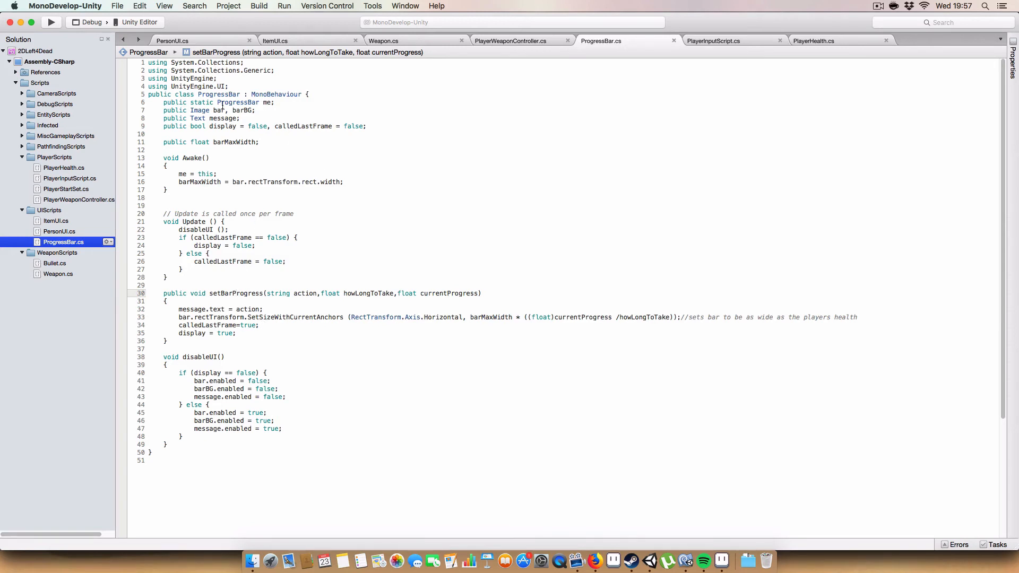
pyautogui.moveTo(291, 248)
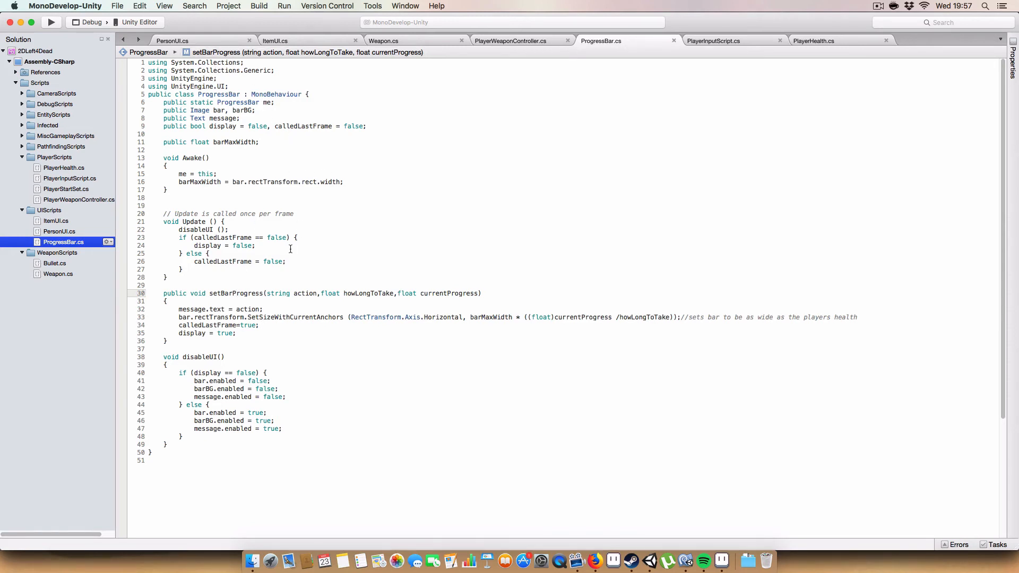
# Step: Highlight setBarProgress's calledLastFrame and display assignments, then move to PlayerInputScript
pyautogui.click(235, 293)
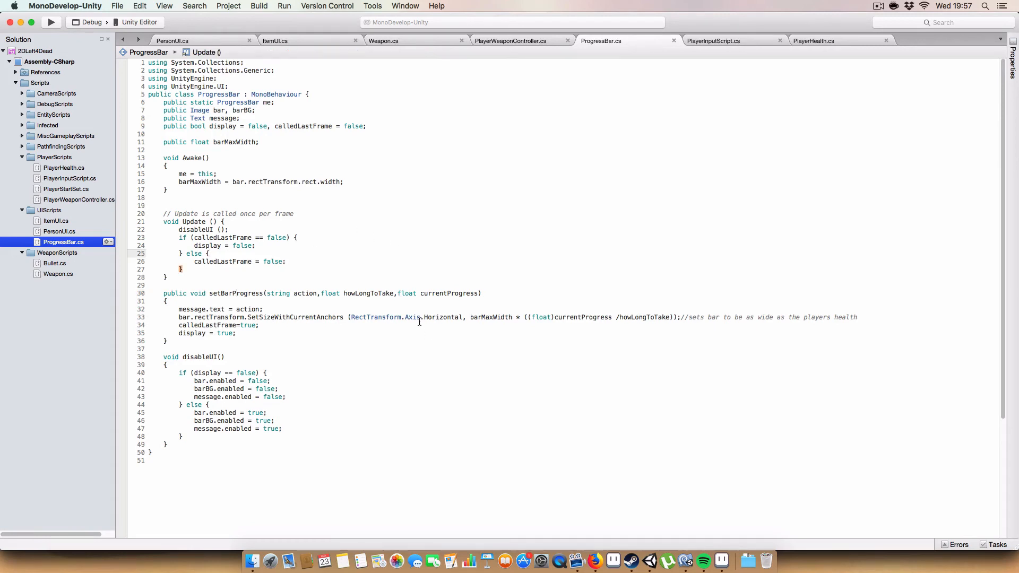
pyautogui.doubleClick(291, 293)
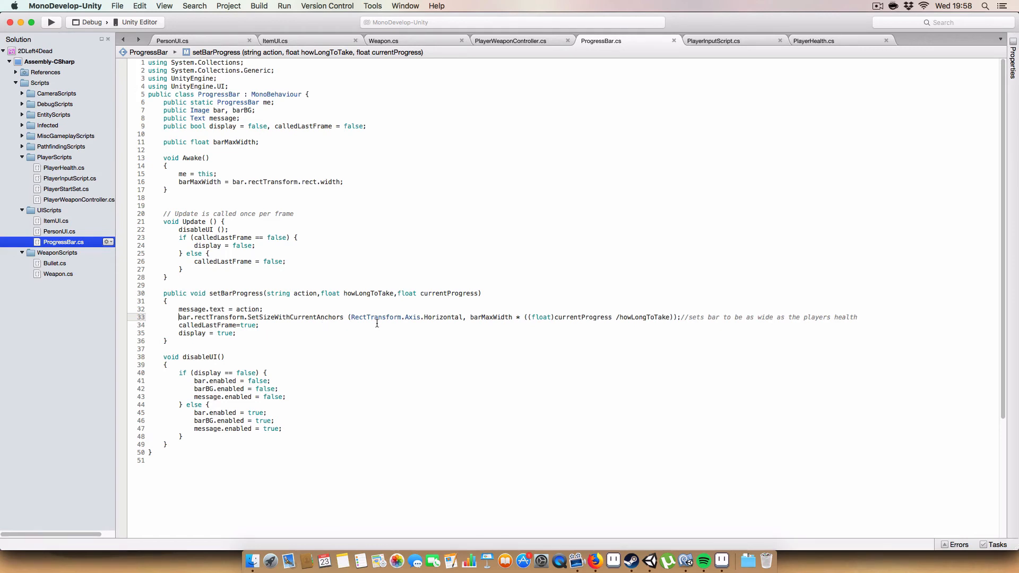
pyautogui.moveTo(466, 317); pyautogui.dragTo(259, 325)
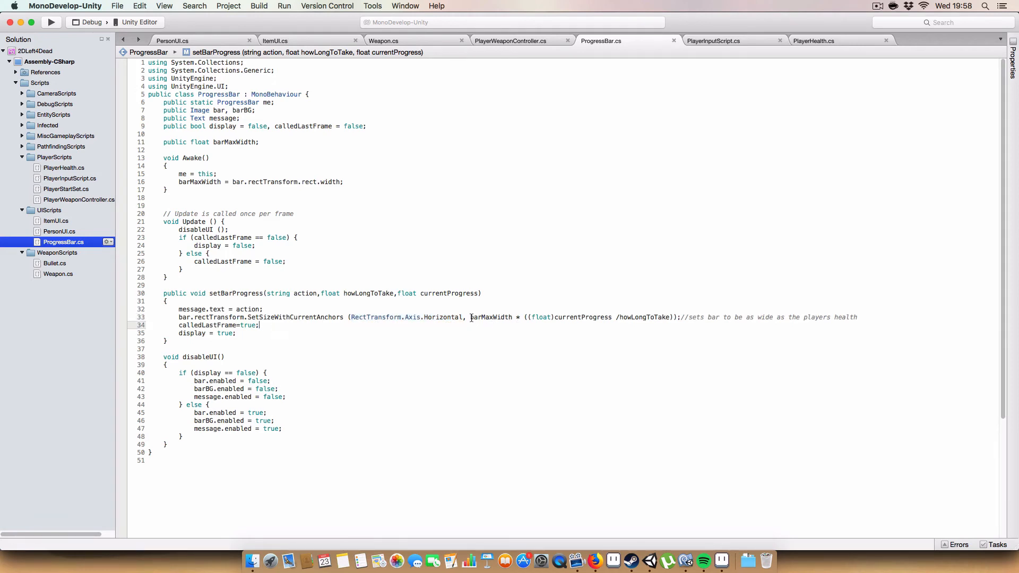
pyautogui.doubleClick(494, 317)
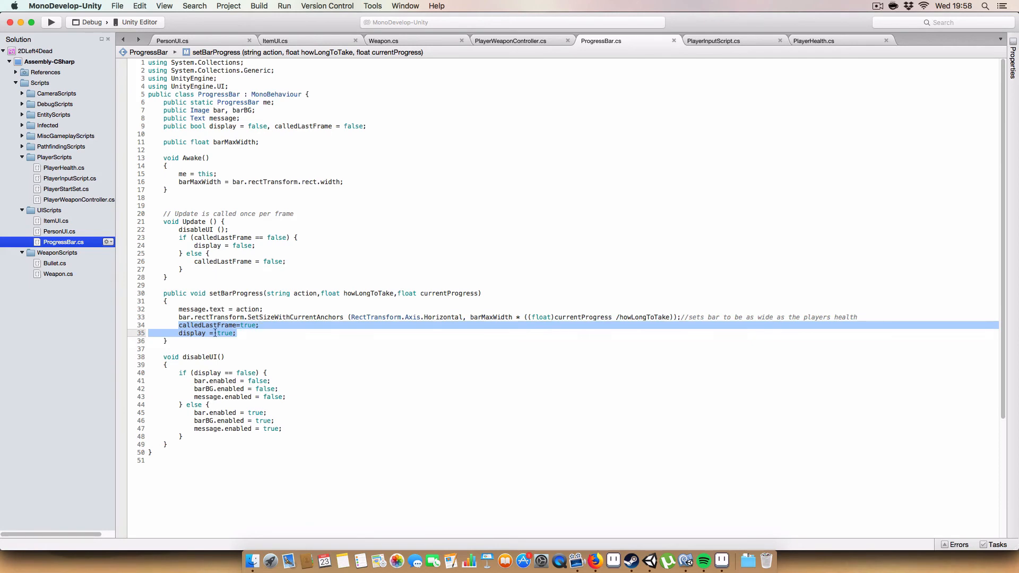
pyautogui.click(391, 328)
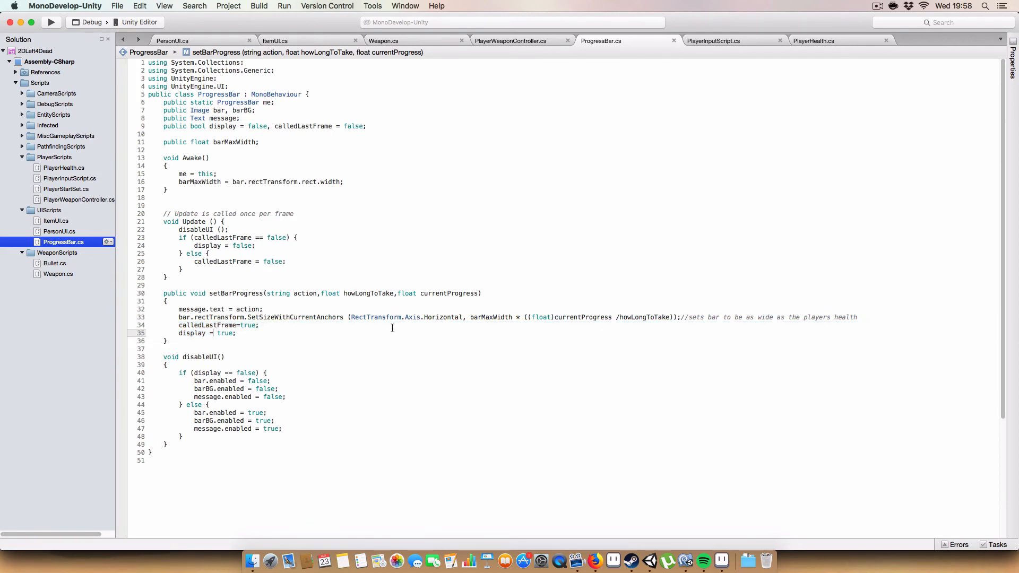
pyautogui.click(713, 40)
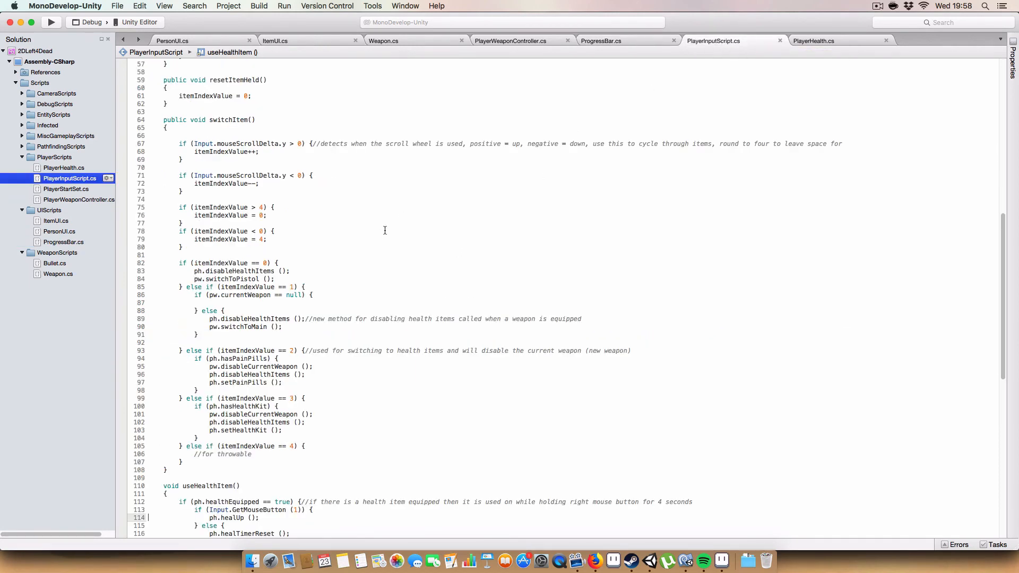
# Step: Switch to the PlayerHealth script and reach the healUp and pillUp methods
pyautogui.scroll(-3)
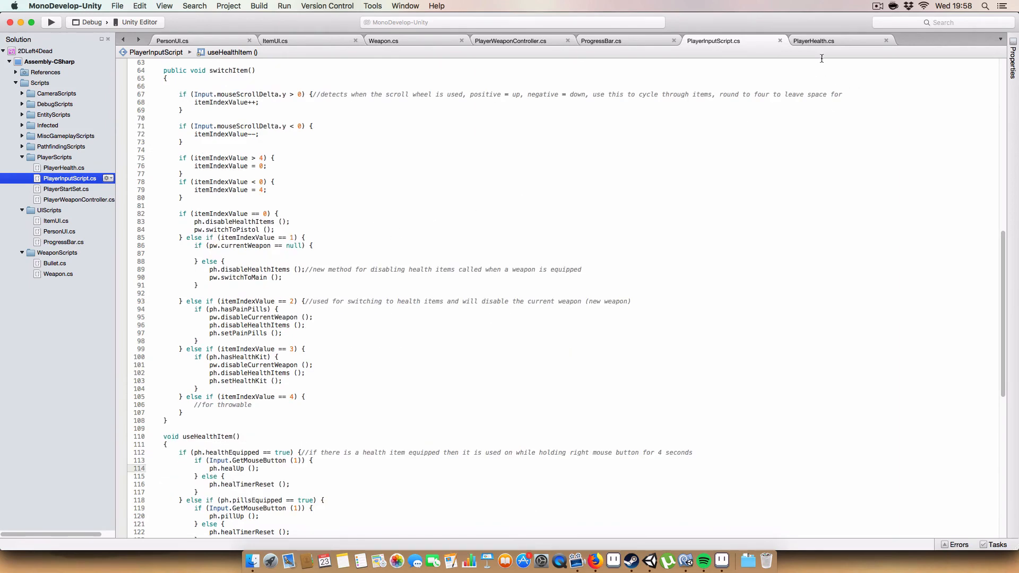
pyautogui.click(814, 41)
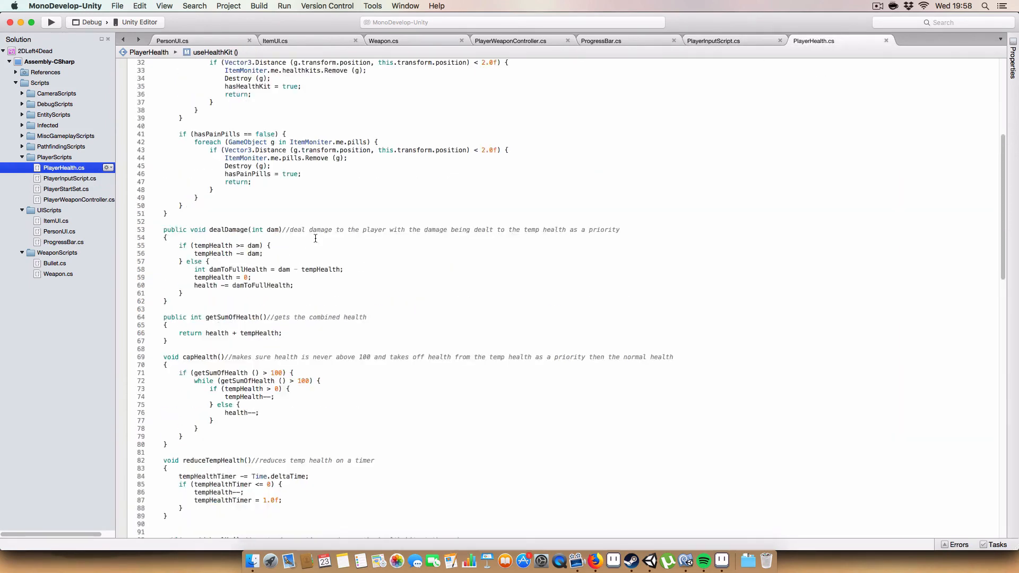
pyautogui.scroll(-3)
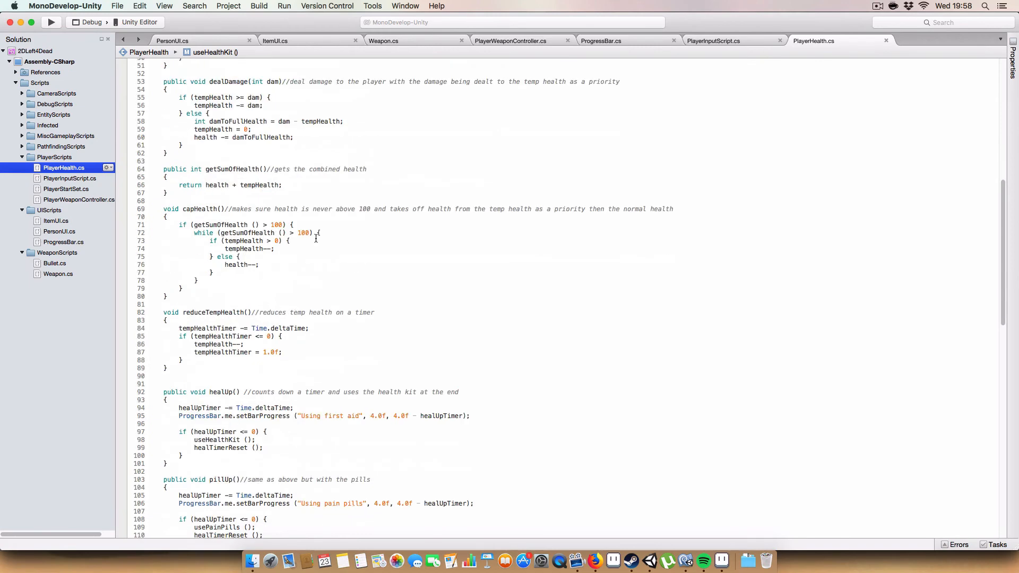
pyautogui.scroll(-3)
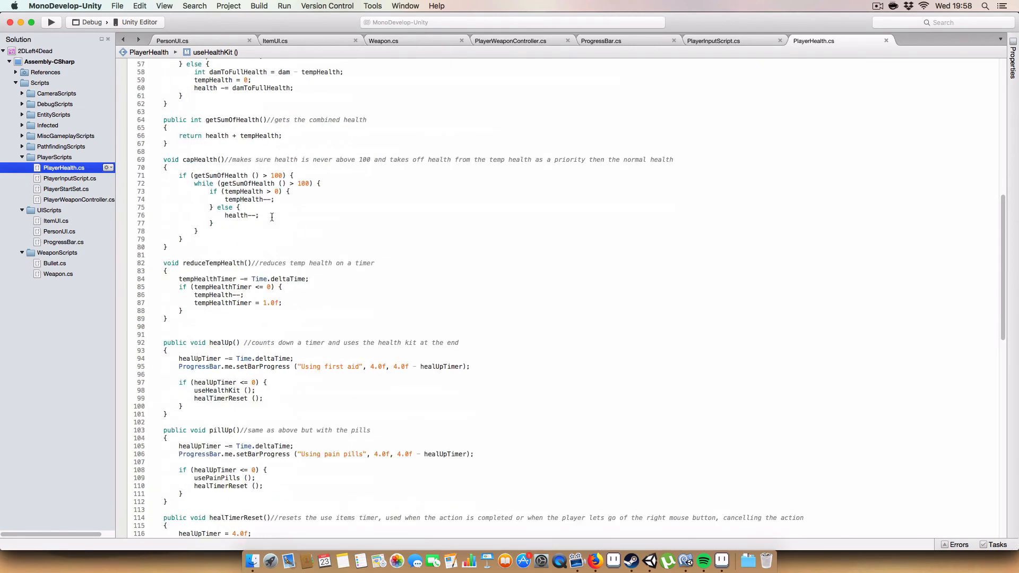
pyautogui.scroll(-3)
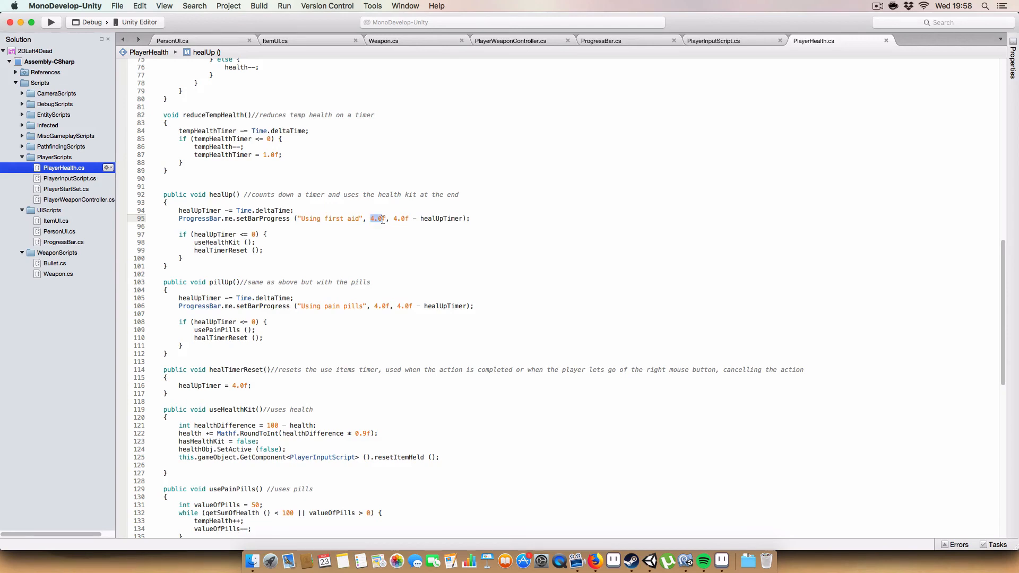
pyautogui.moveTo(387, 261)
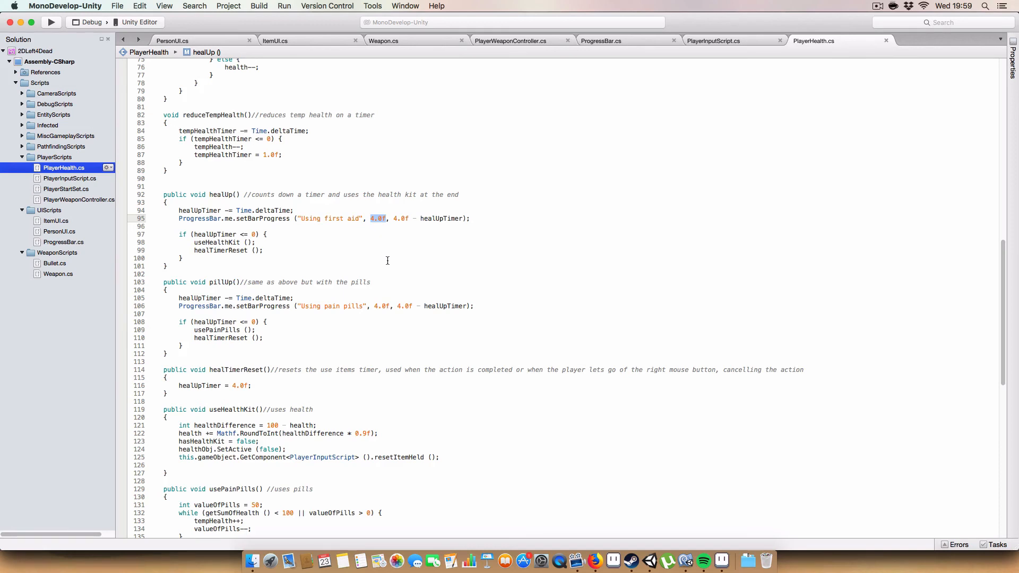
pyautogui.moveTo(395, 218)
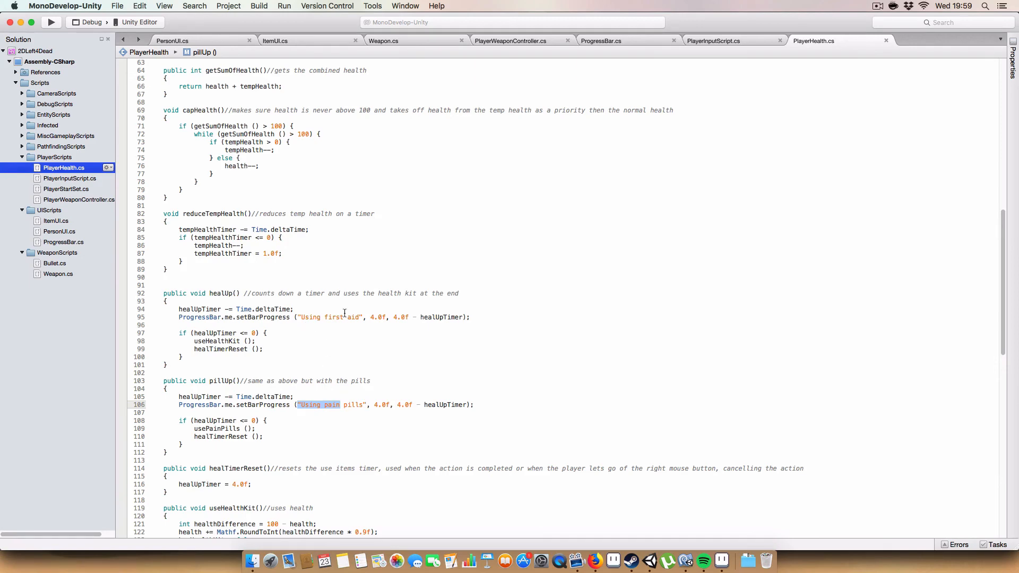
# Step: Review the pain pills message and progress bar calls, then return focus to Unity
pyautogui.click(433, 349)
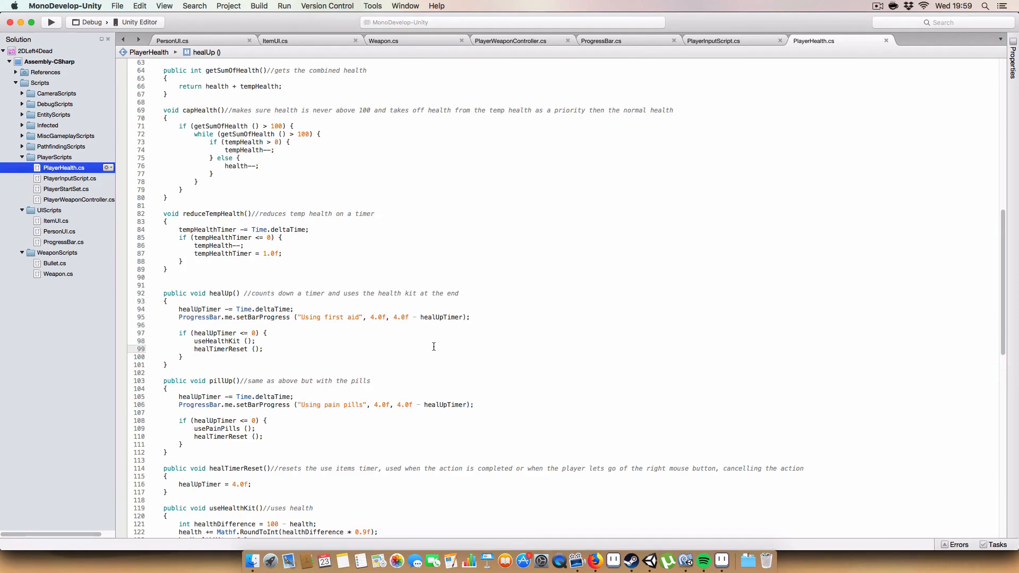
pyautogui.scroll(-3)
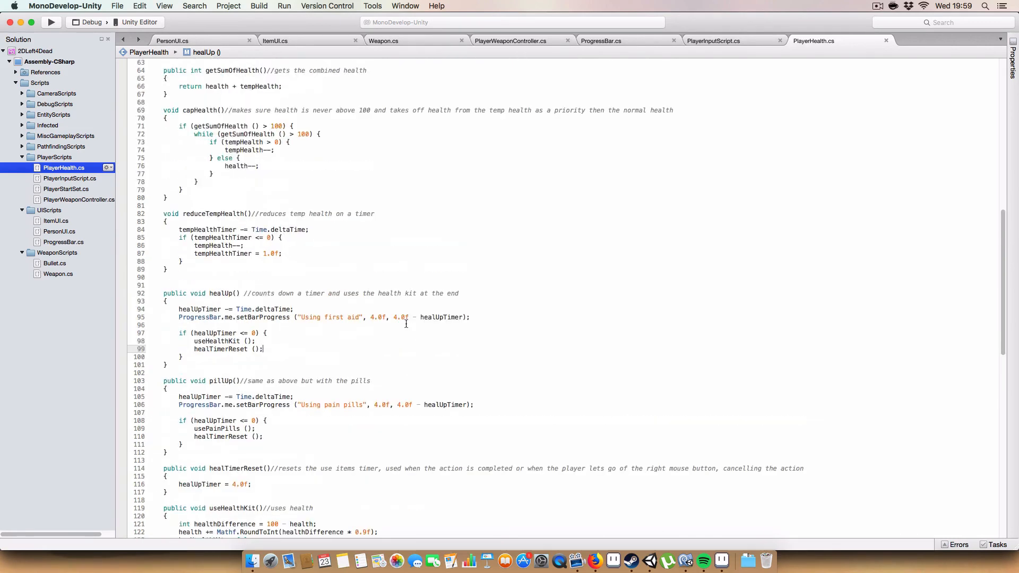
pyautogui.click(172, 40)
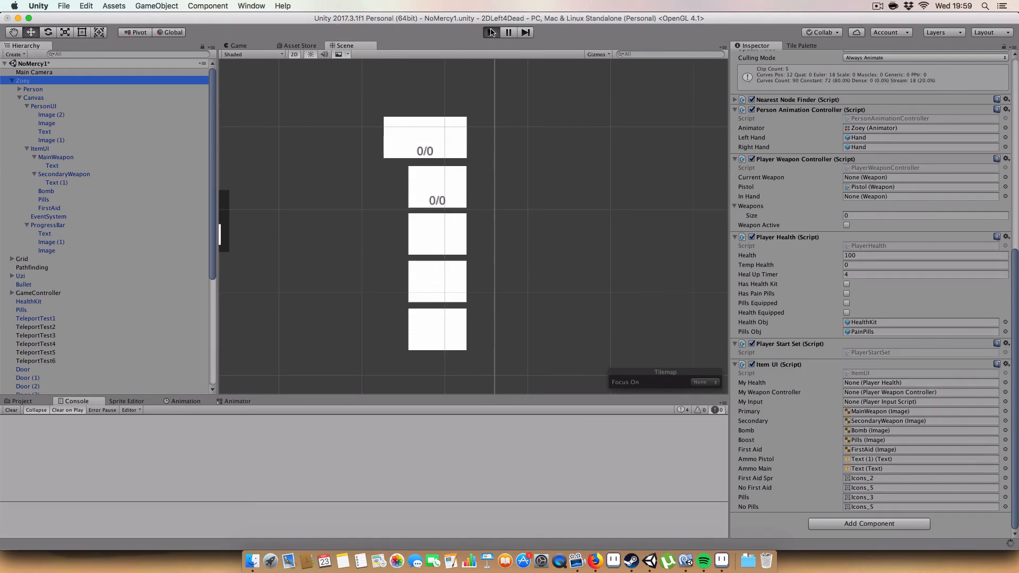
# Step: Run the game with Zoey holding pistol, Uzi and pills, then edit her Health value
pyautogui.click(238, 45)
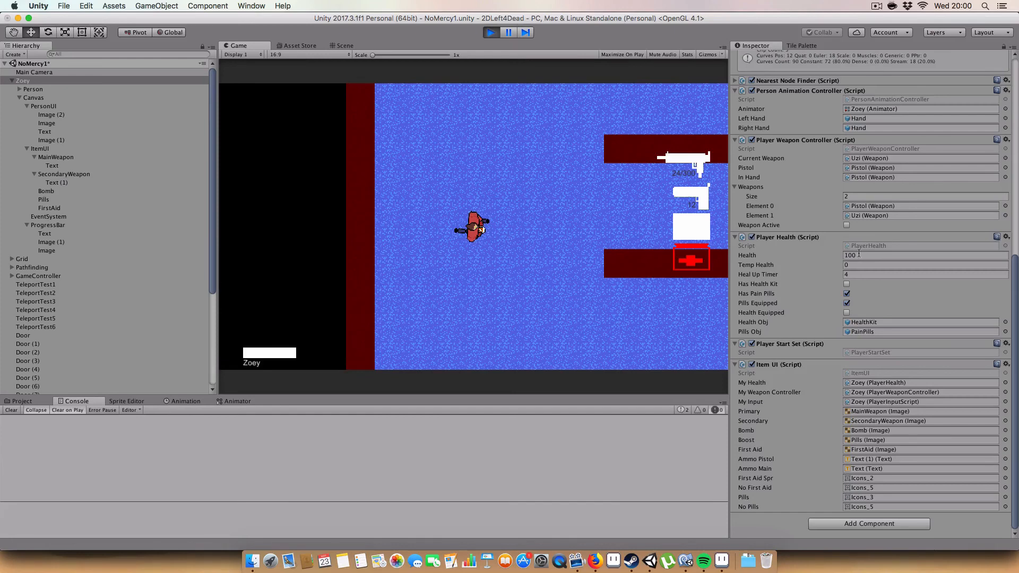
pyautogui.click(922, 255)
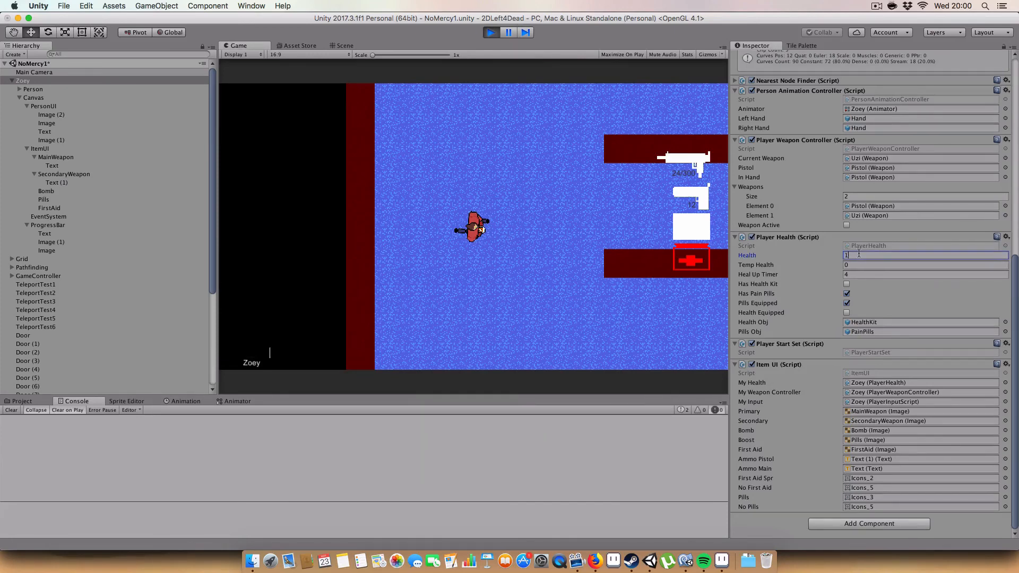